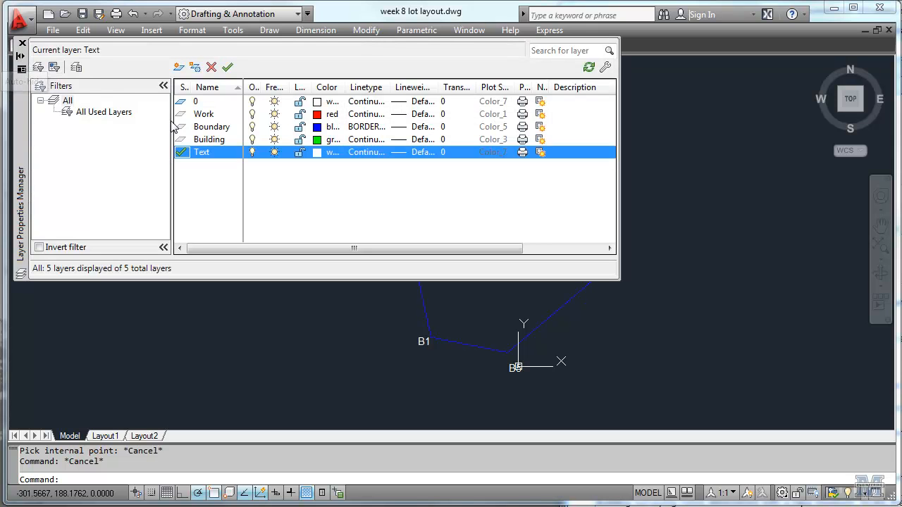
Step: Set the red Work layer as current in the Layer Properties Manager
double_click(204, 113)
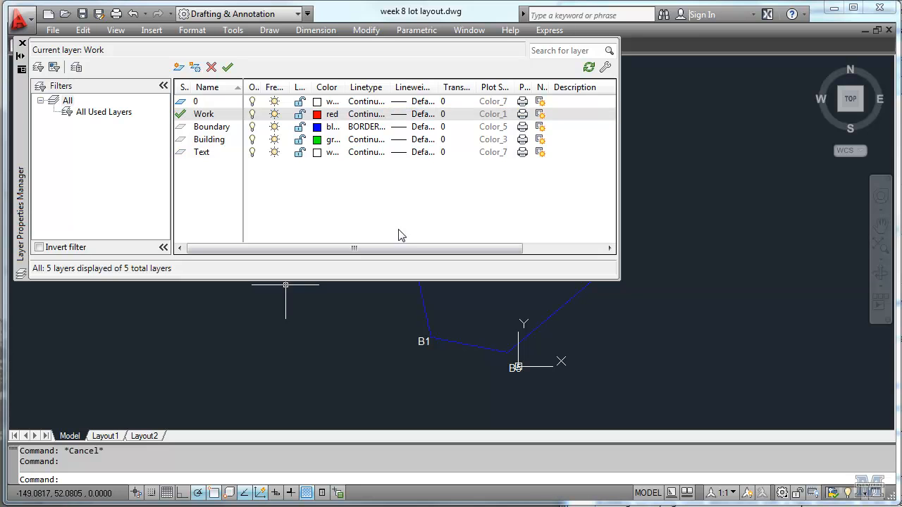
mouse_move(279, 365)
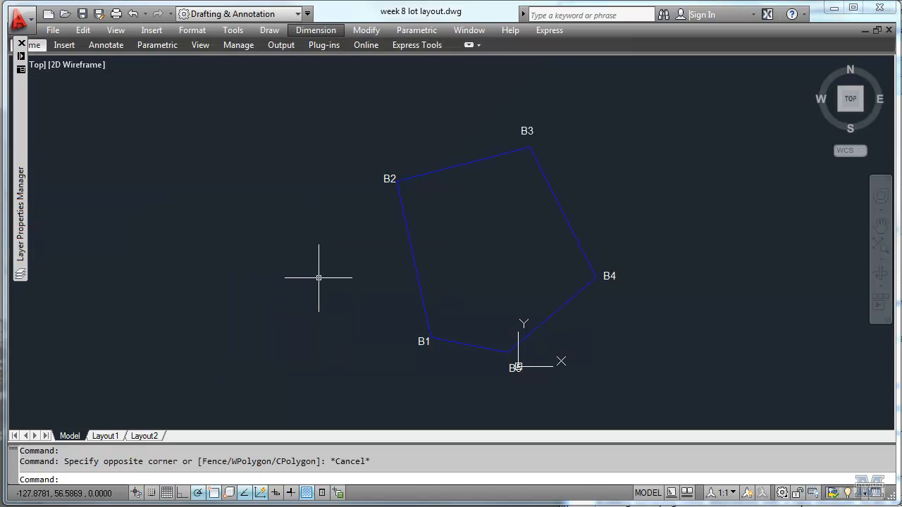
mouse_move(270, 30)
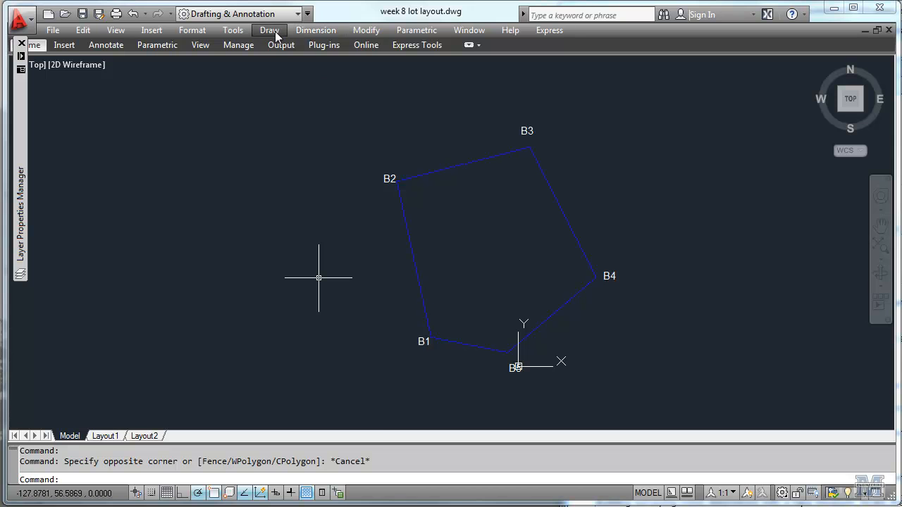
Step: Draw a center-radius circle on endpoint B2 with radius 37.846
click(269, 29)
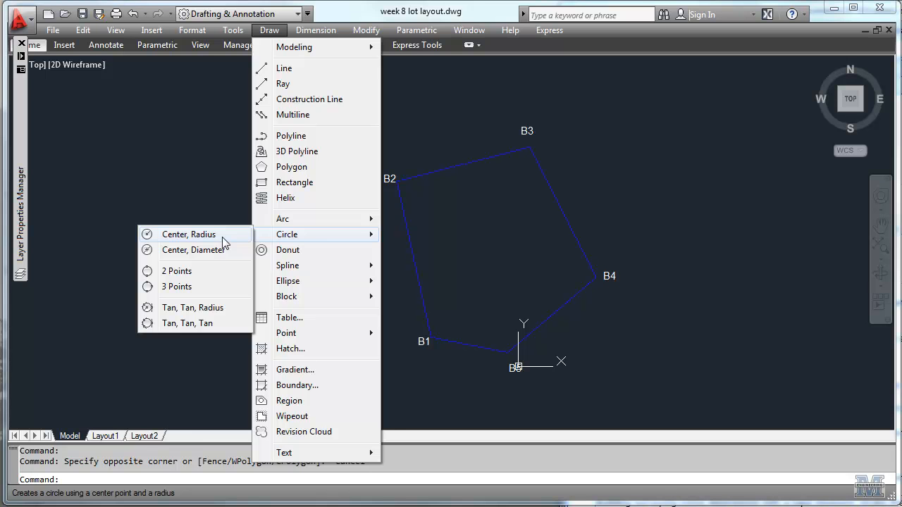
click(188, 234)
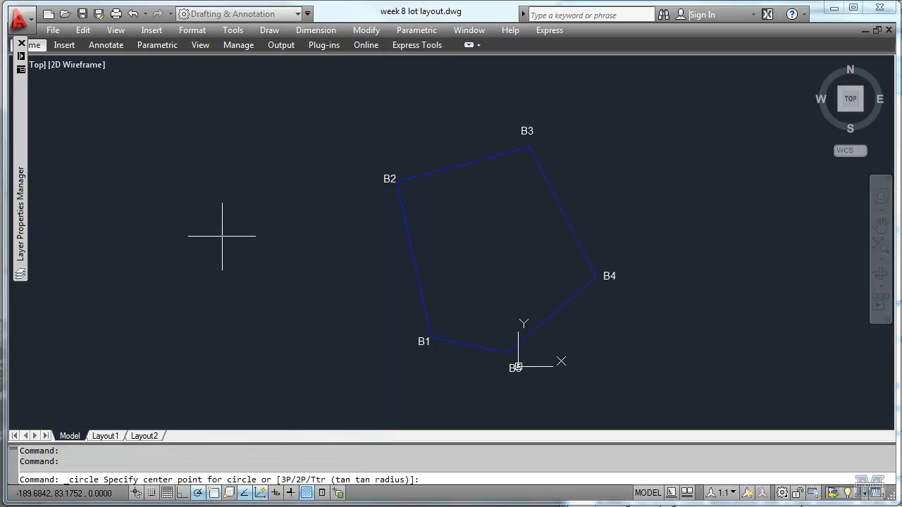
mouse_move(353, 217)
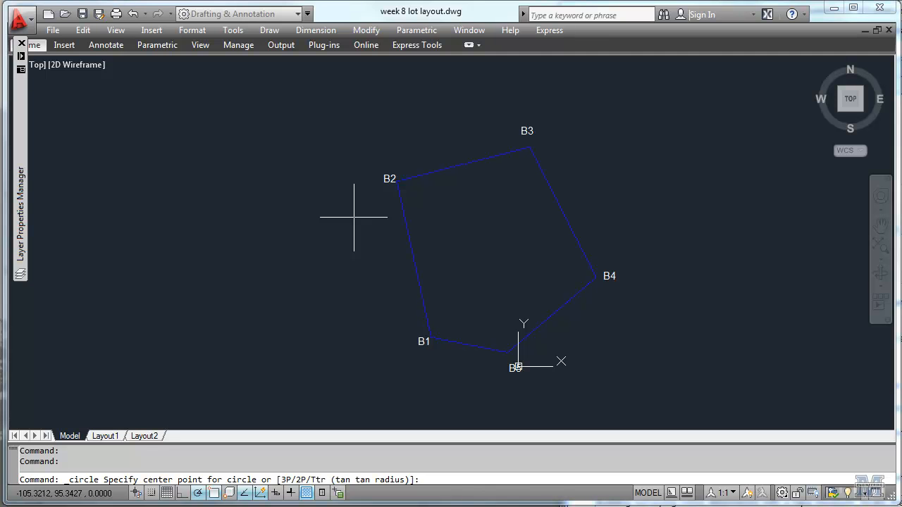
mouse_move(356, 215)
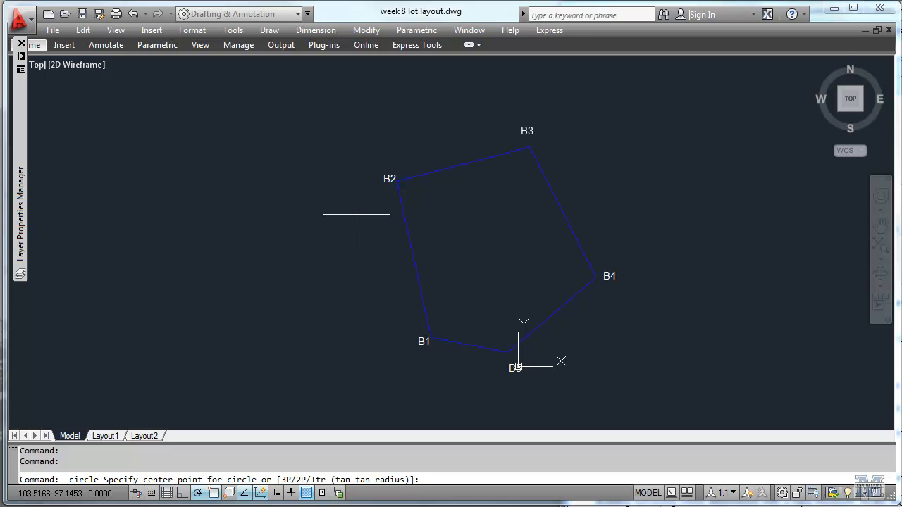
mouse_move(398, 182)
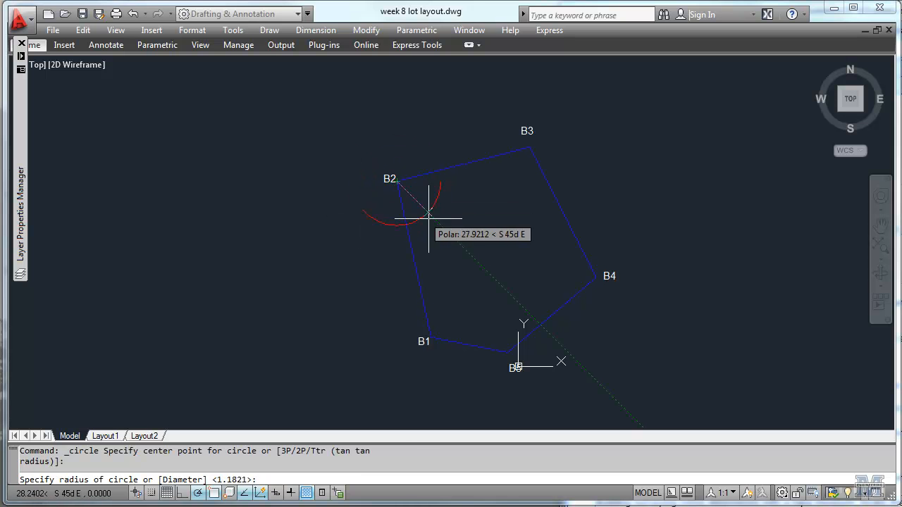
mouse_move(437, 222)
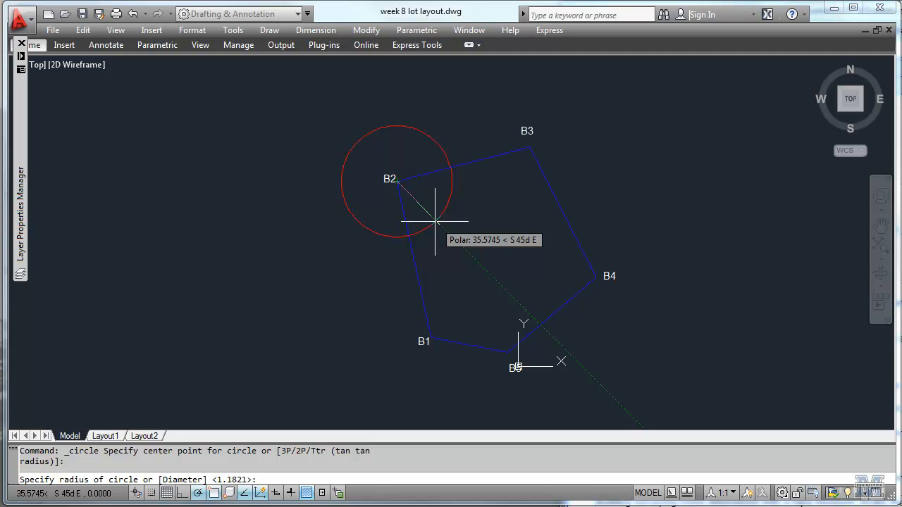
text(37.846)
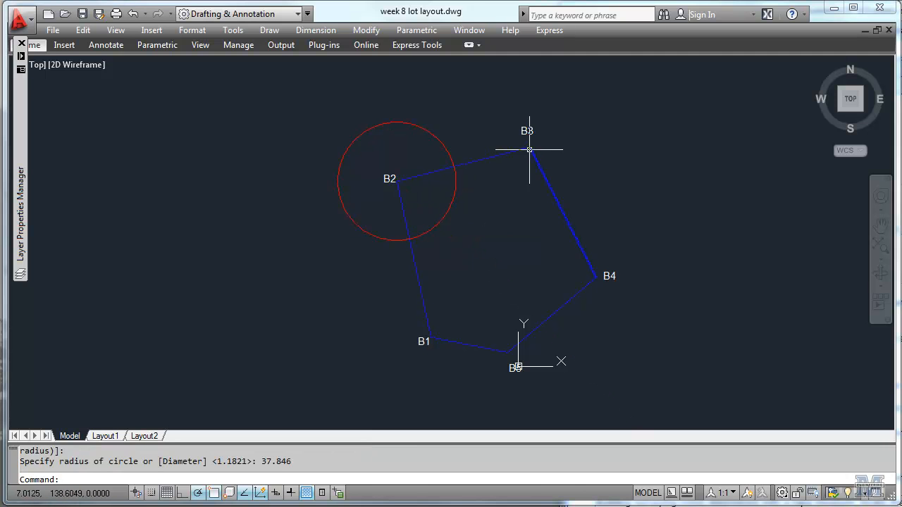
mouse_move(529, 148)
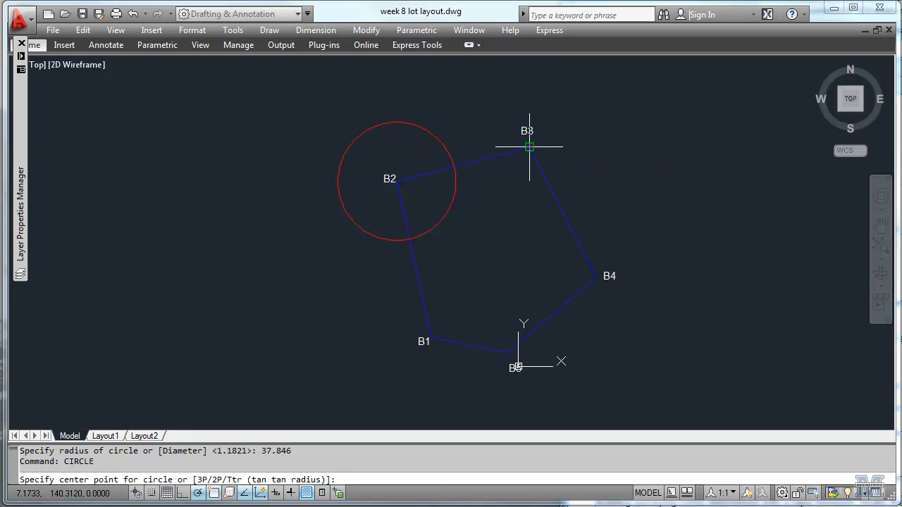
Step: Draw a circle centred on endpoint B3 with radius 71.063
click(529, 146)
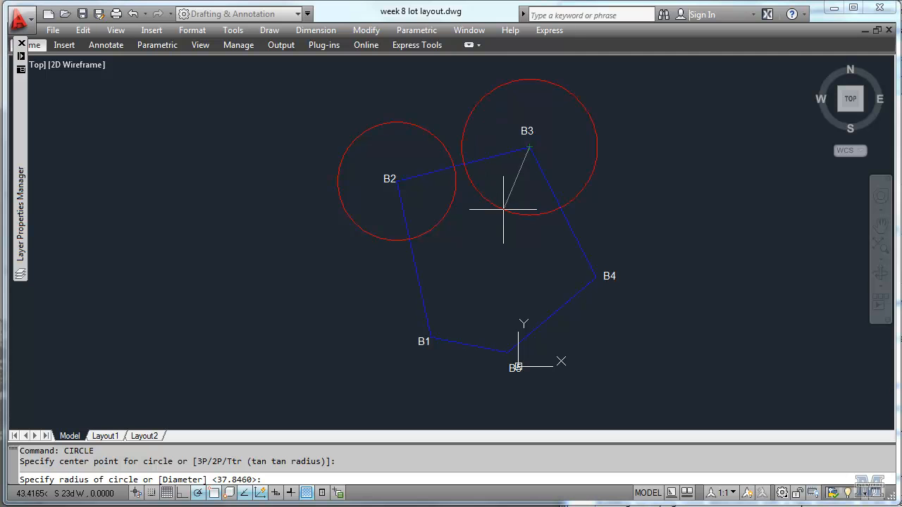
text(71.063)
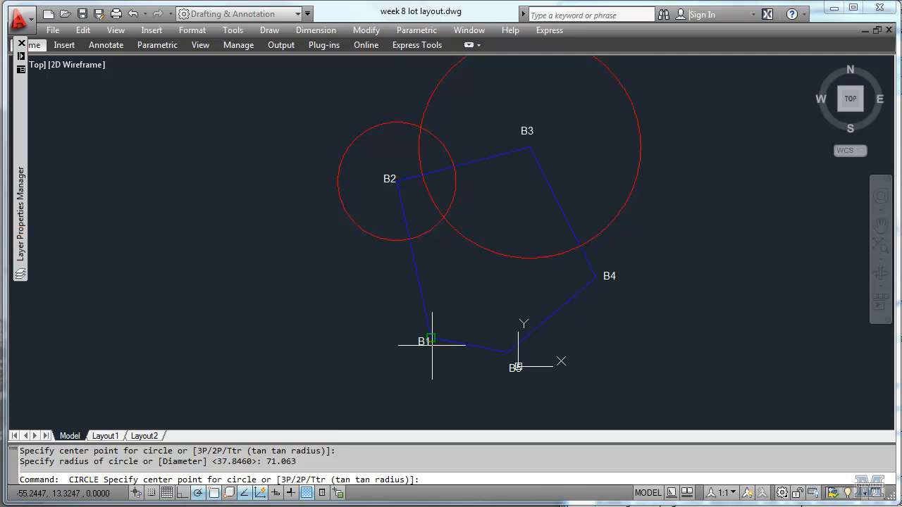
mouse_move(432, 342)
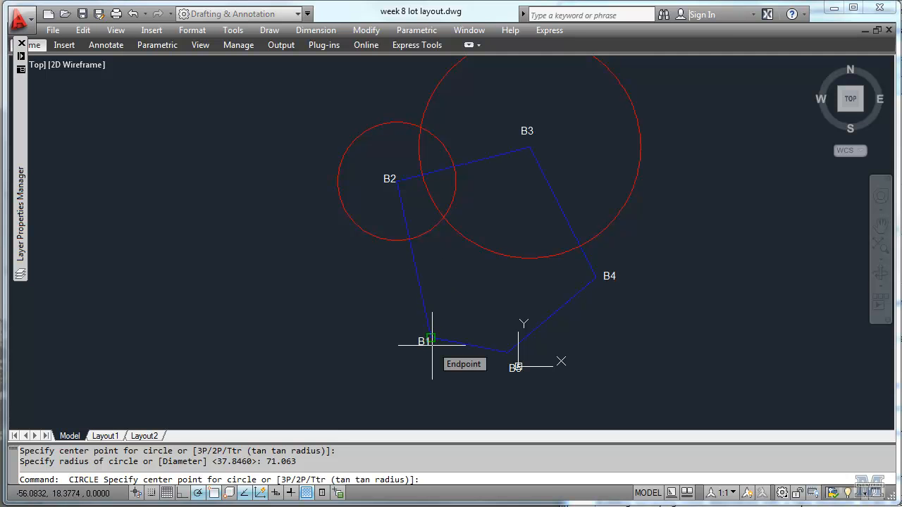
Step: Add circles of radius 40.896 at B1 and 51.616 at the bottom corner, then check layers
click(432, 341)
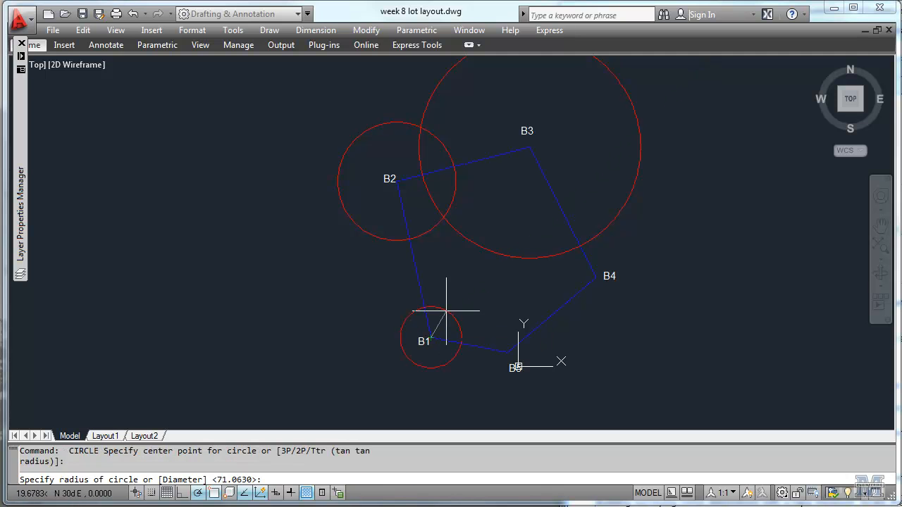
mouse_move(449, 304)
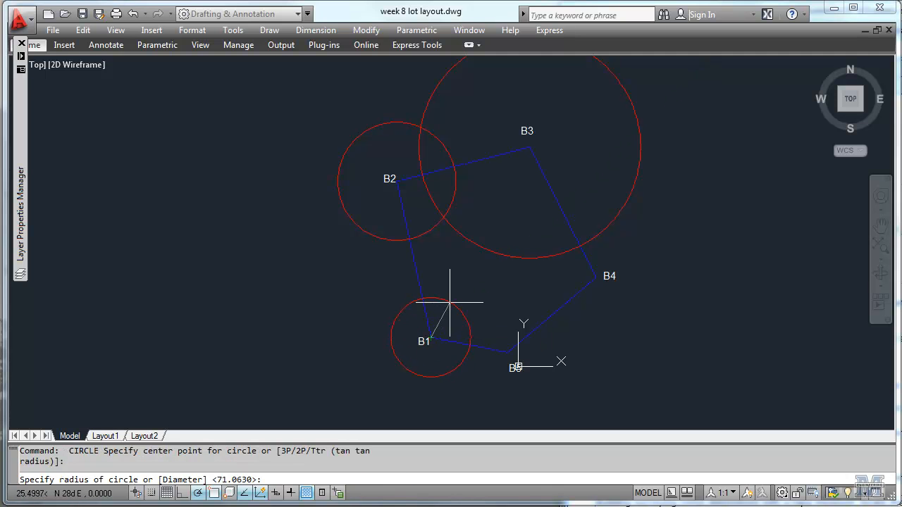
text(40.89)
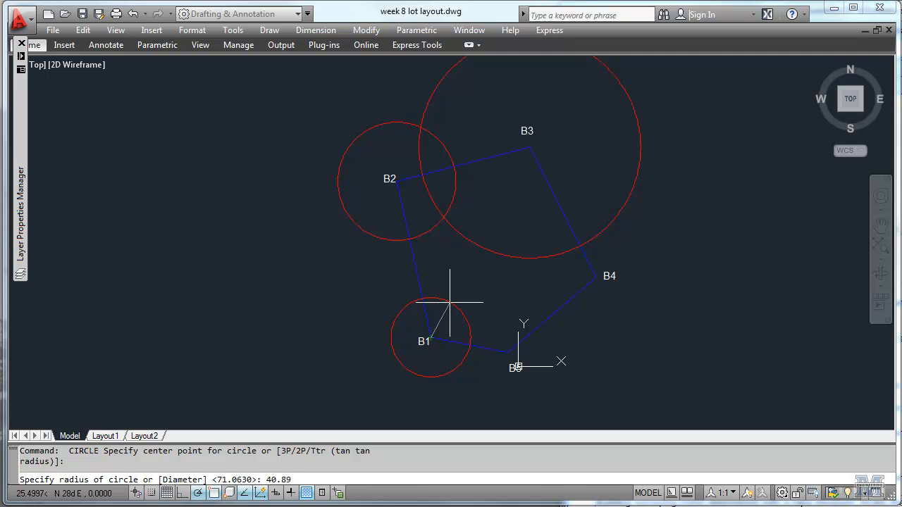
click(491, 341)
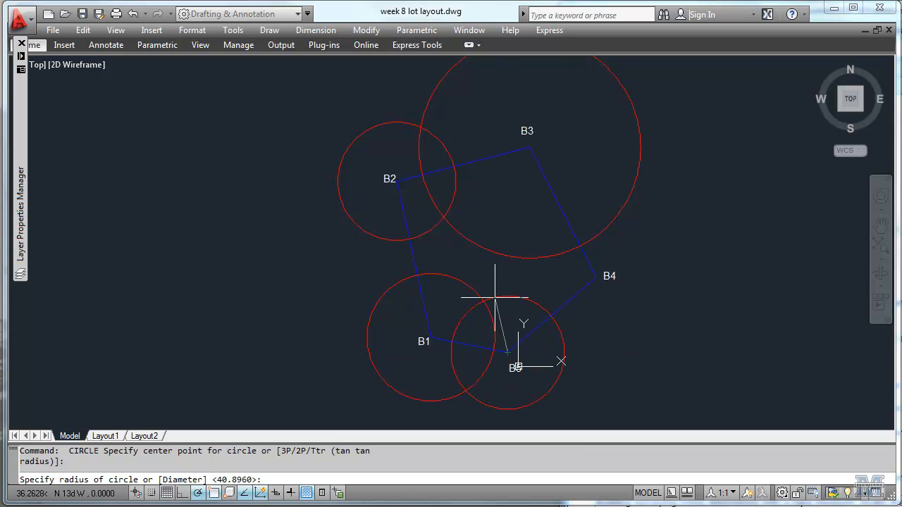
text(51.)
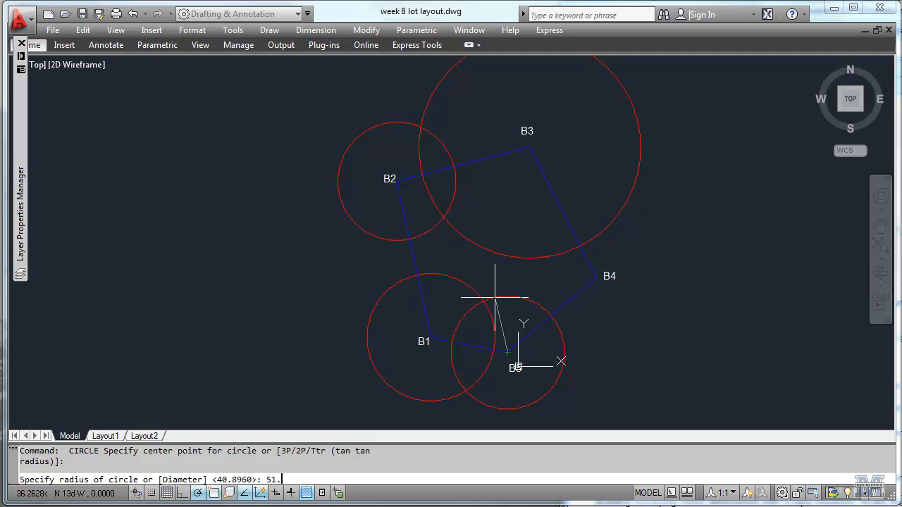
text(616)
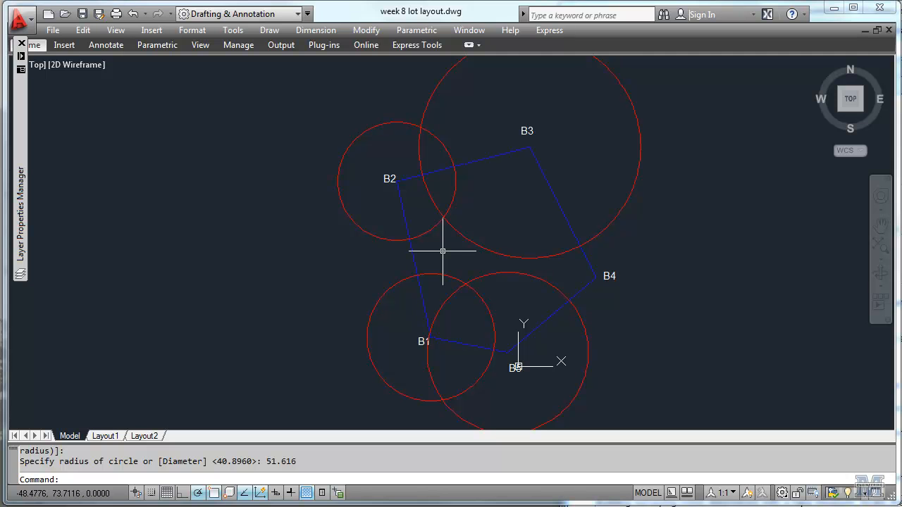
mouse_move(212, 75)
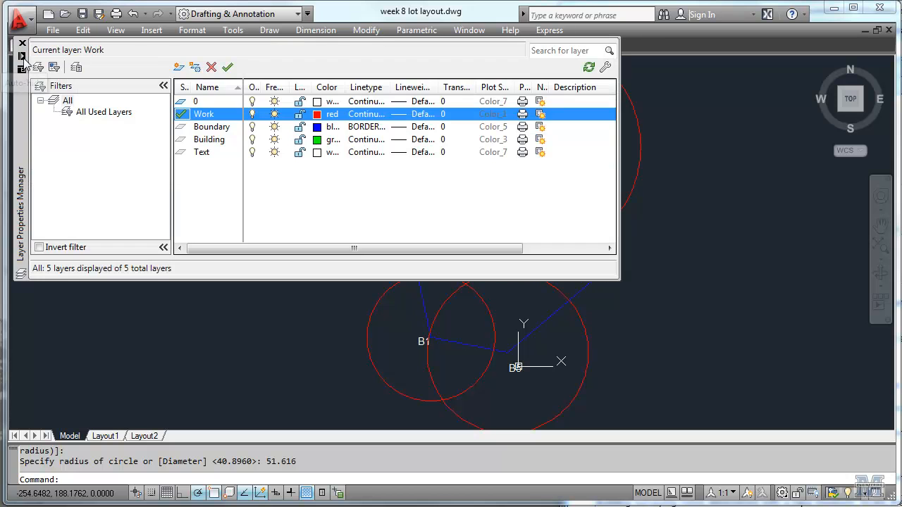
double_click(182, 138)
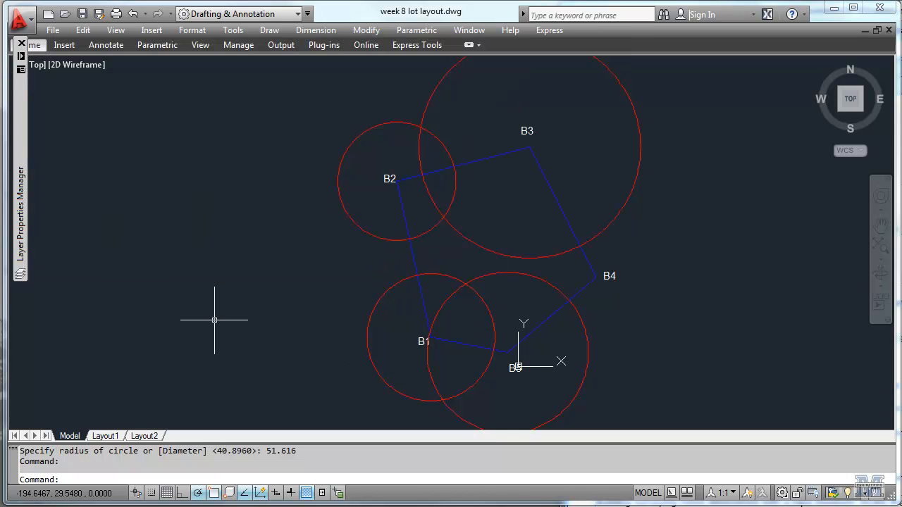
mouse_move(145, 86)
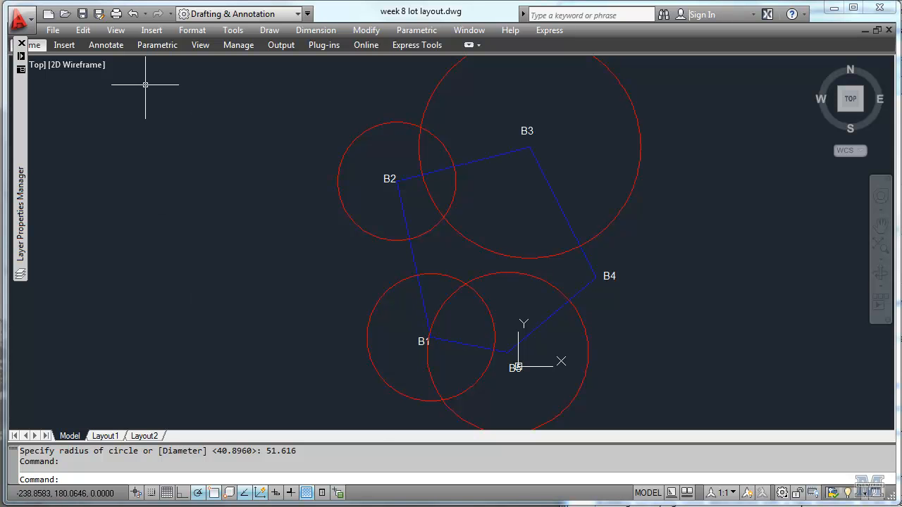
click(269, 30)
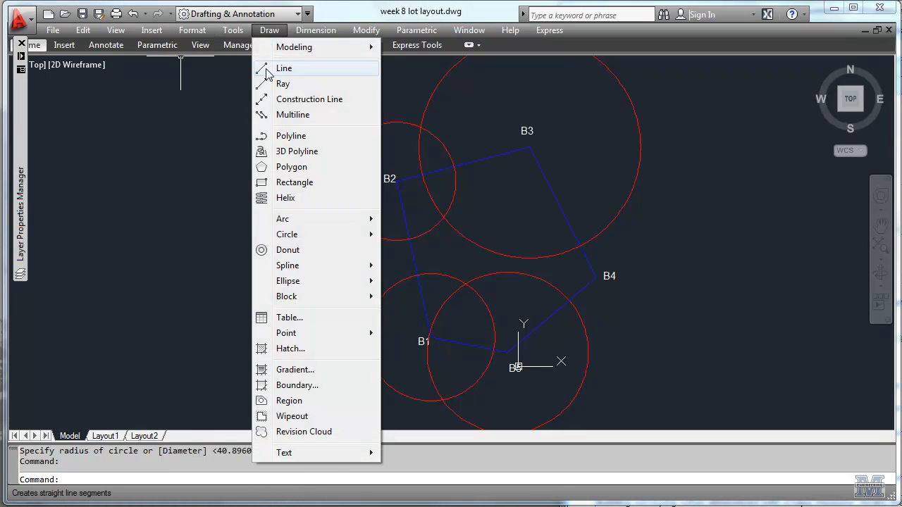
click(294, 182)
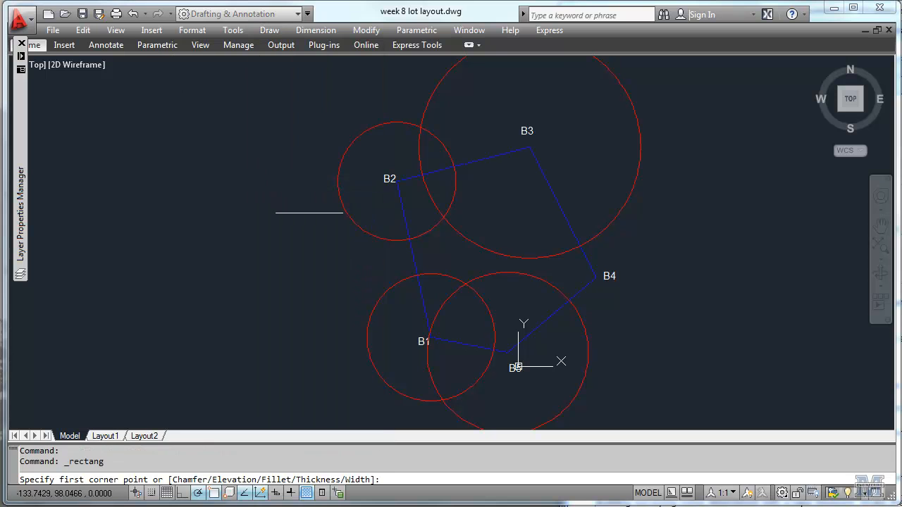
mouse_move(463, 210)
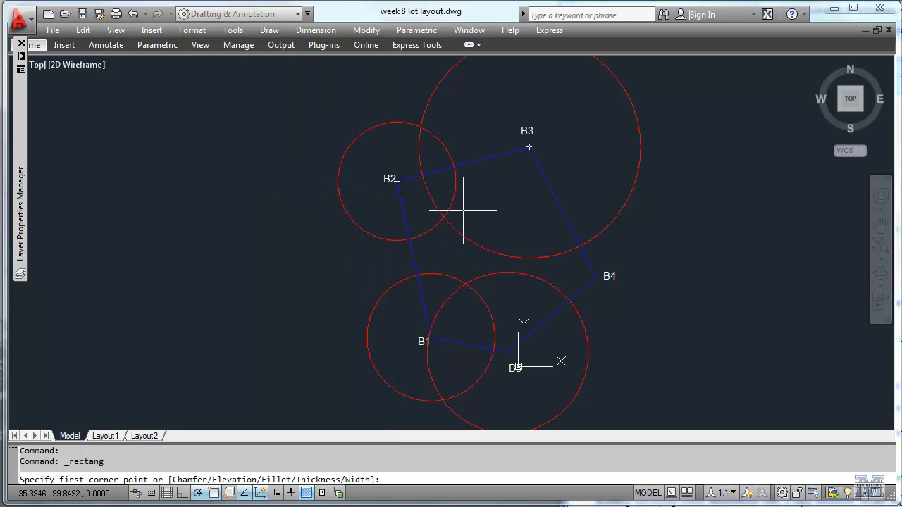
mouse_move(463, 208)
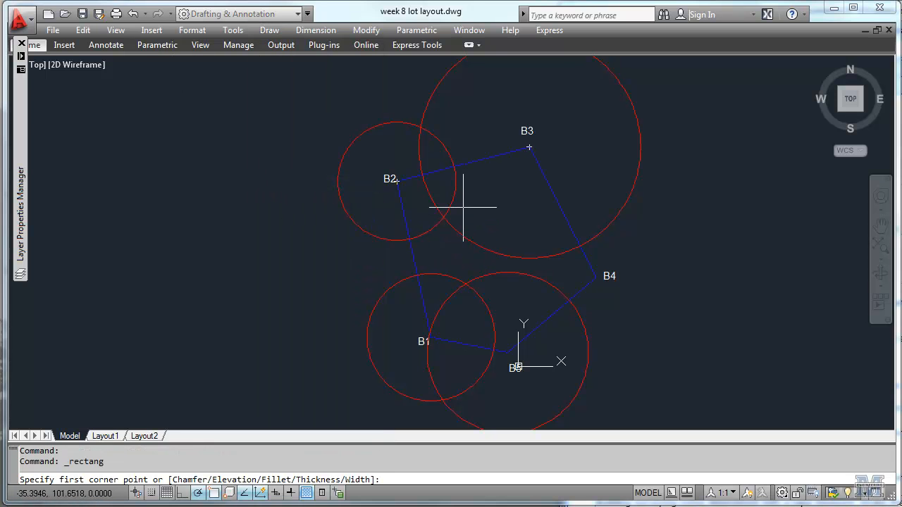
click(532, 275)
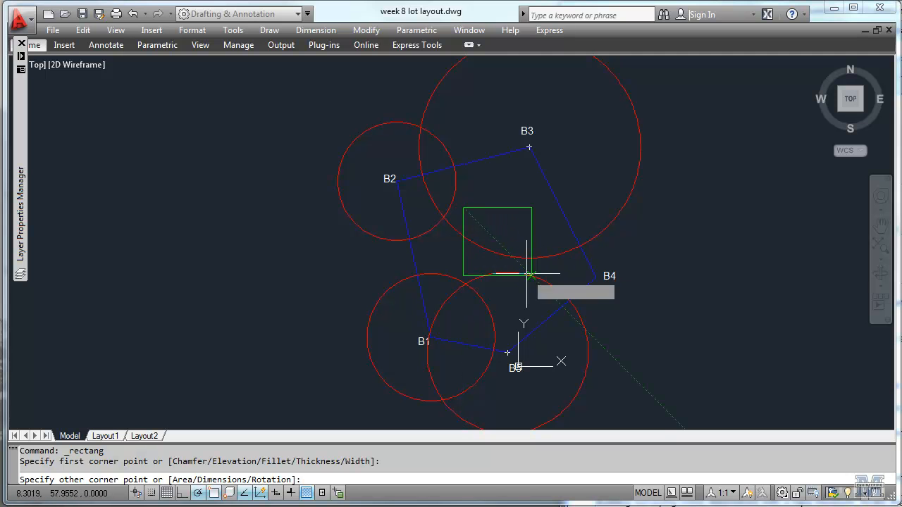
mouse_move(514, 258)
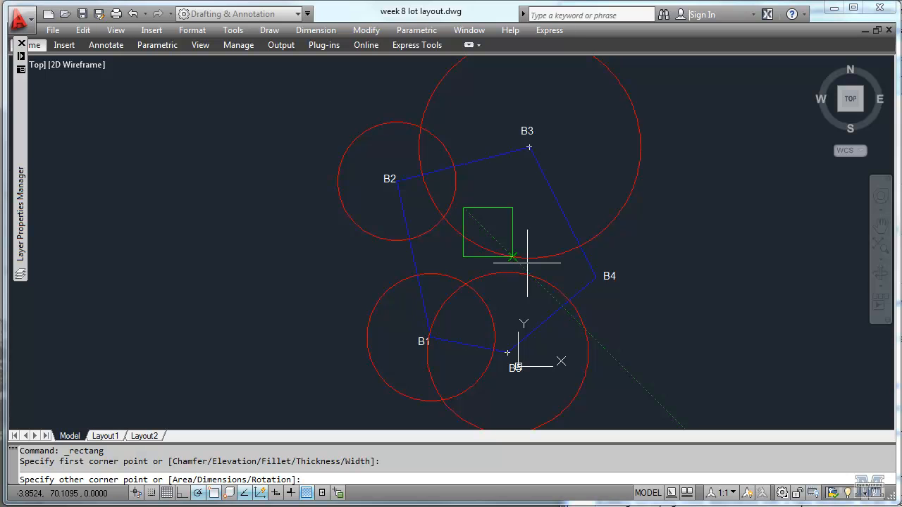
text(3)
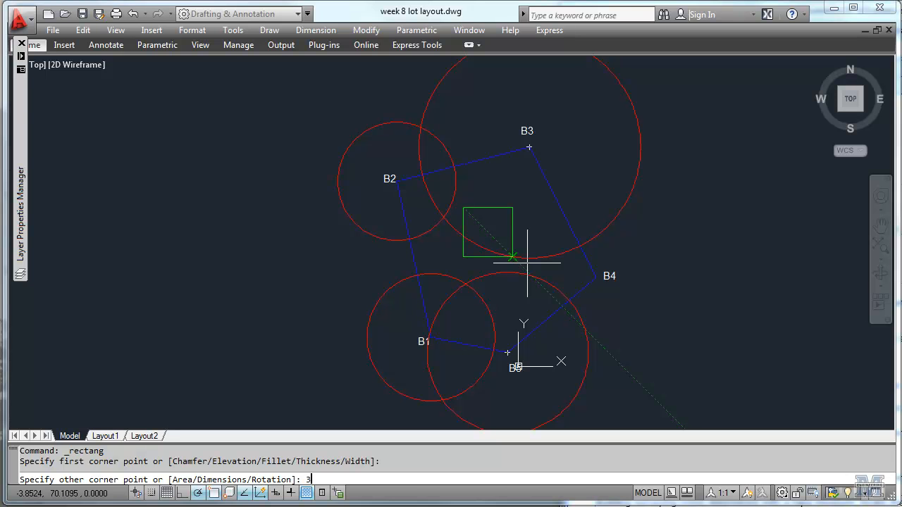
text(6)
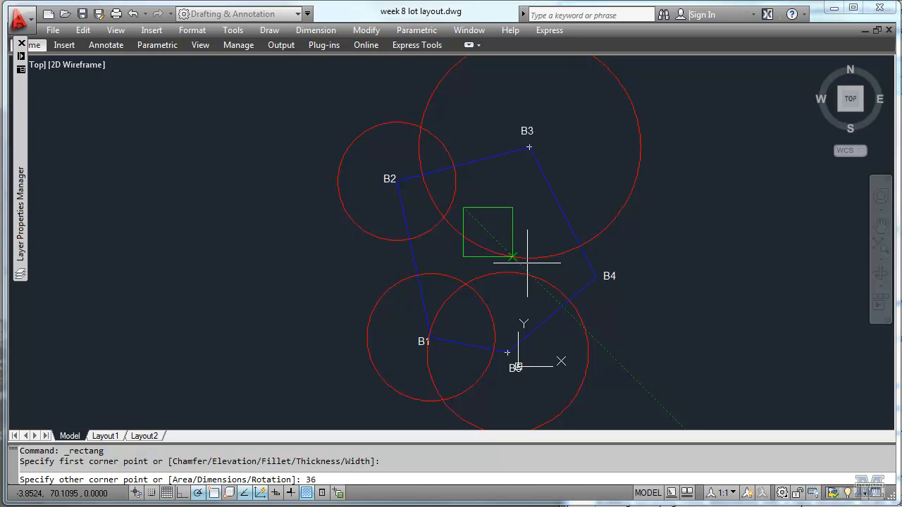
text(,-45)
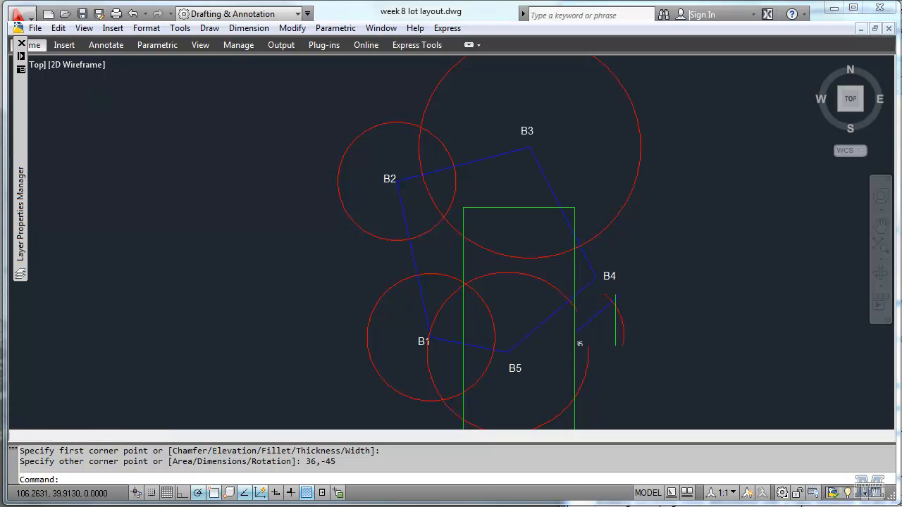
click(83, 30)
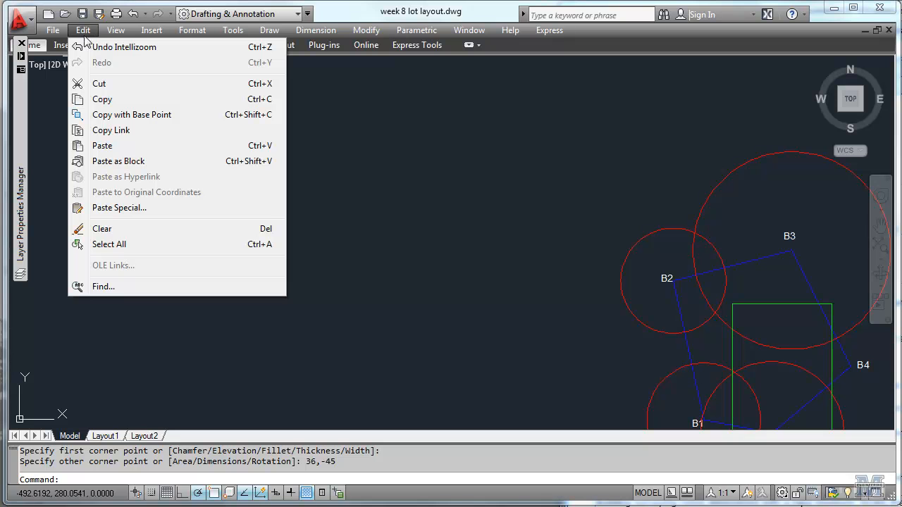
click(125, 47)
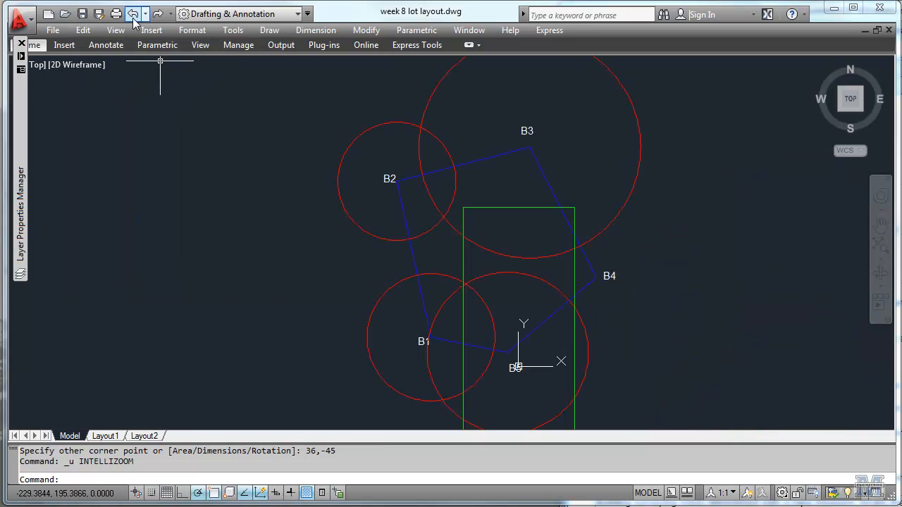
click(133, 14)
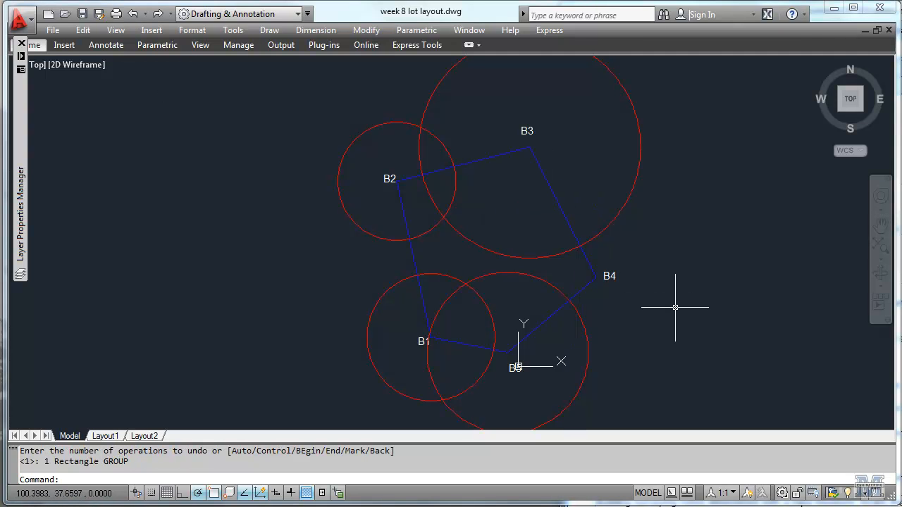
mouse_move(417, 199)
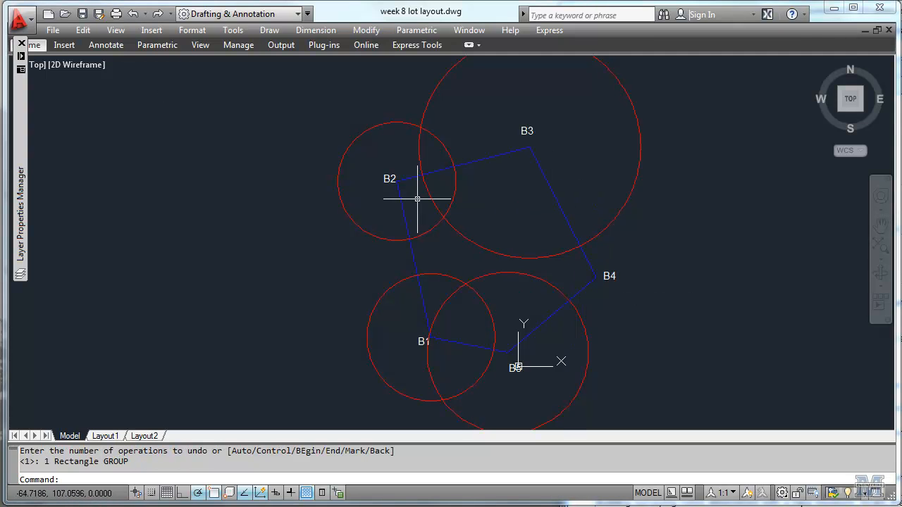
click(269, 30)
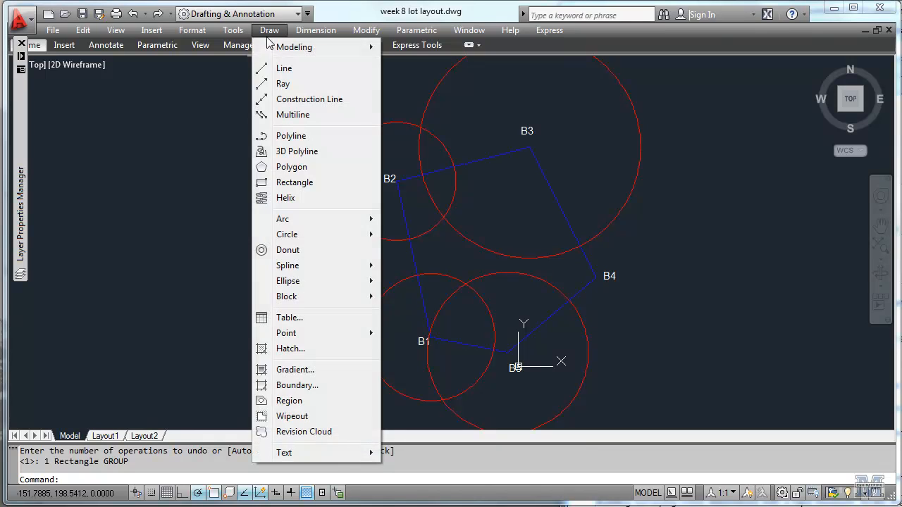
mouse_move(287, 296)
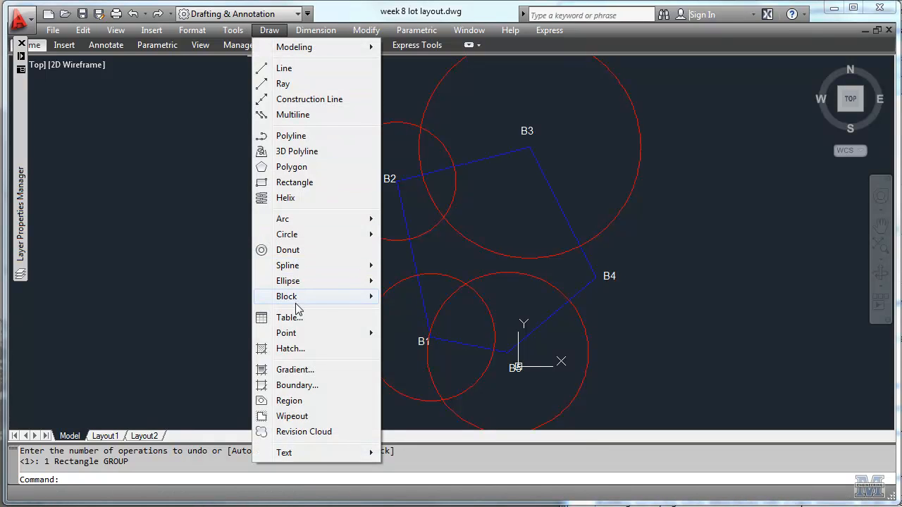
click(294, 181)
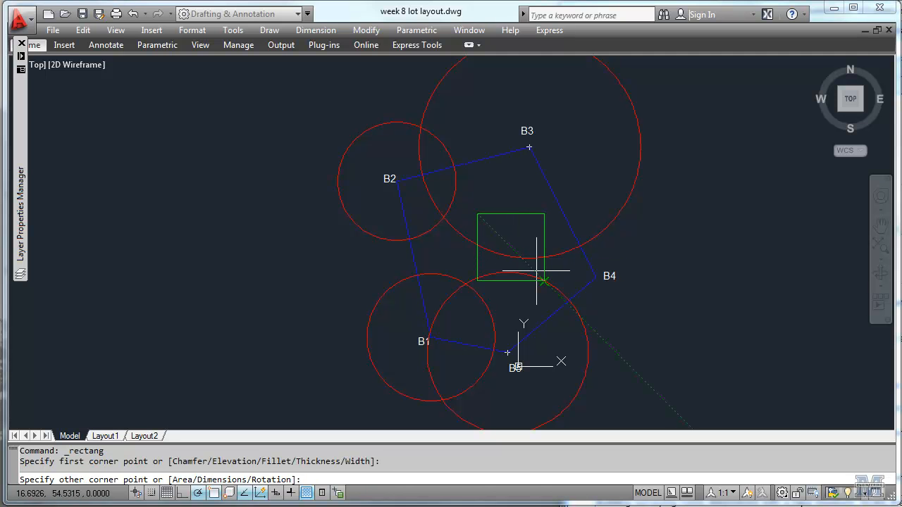
text(@)
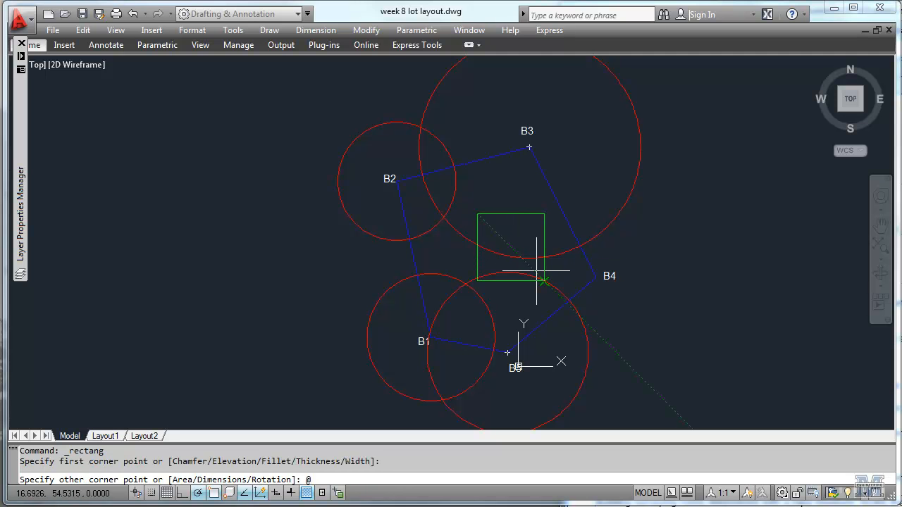
text(@36)
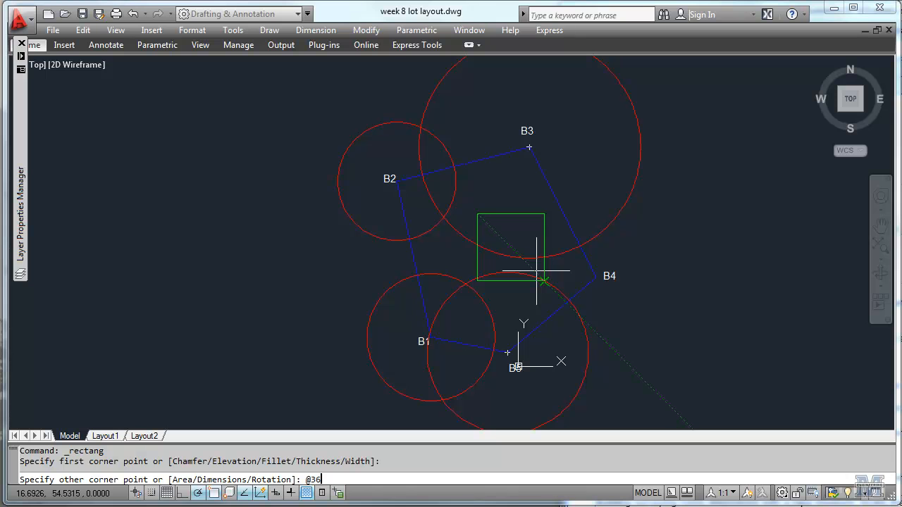
text(,-45)
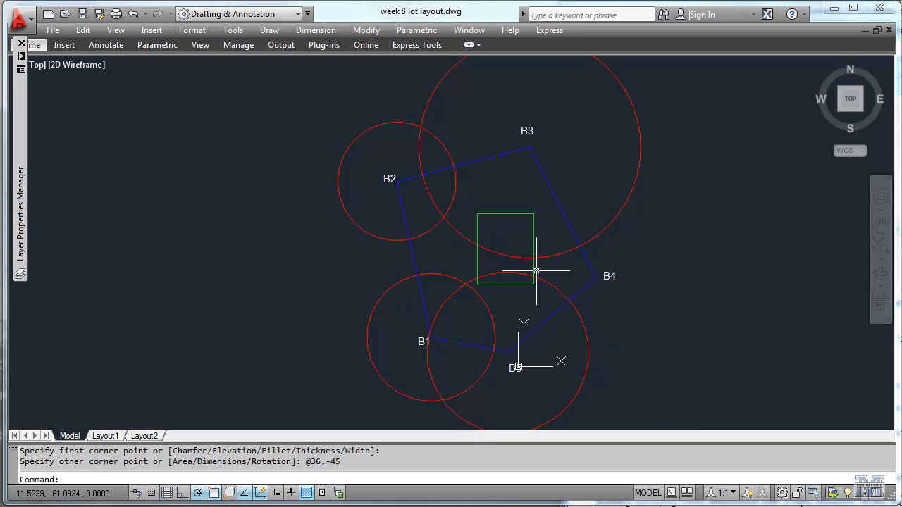
mouse_move(345, 83)
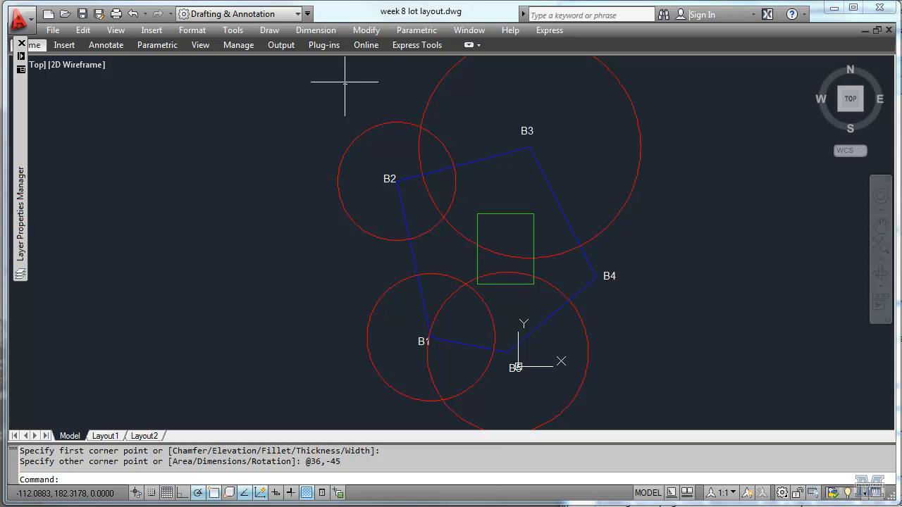
Step: Move the rectangle's top-left corner onto the intersection of the B2 and B3 circles
click(365, 29)
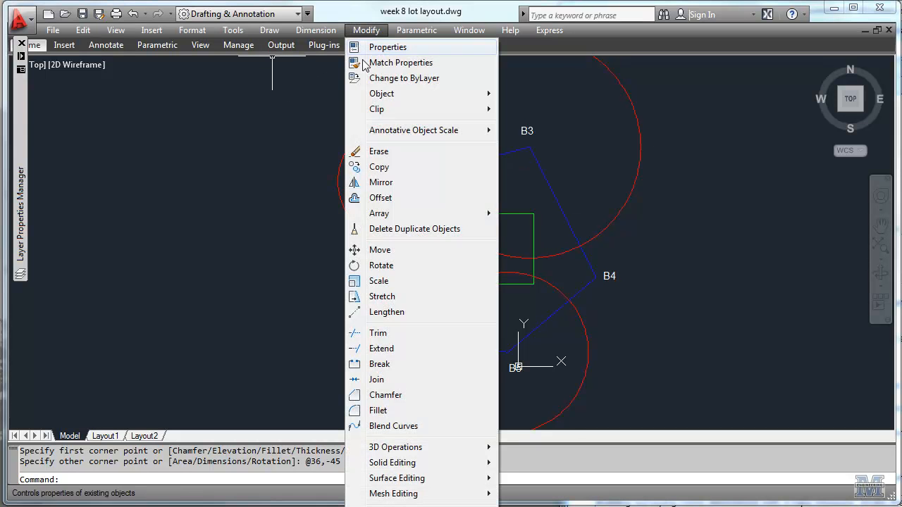
click(379, 249)
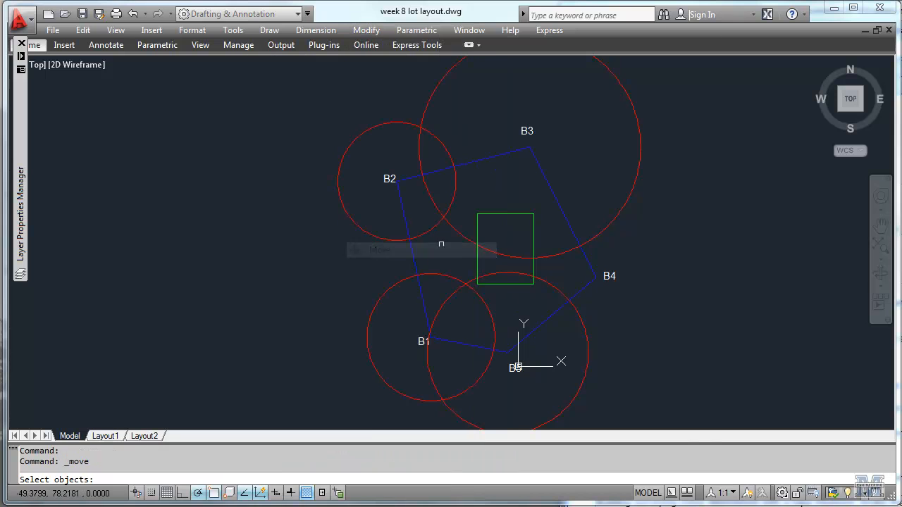
click(505, 248)
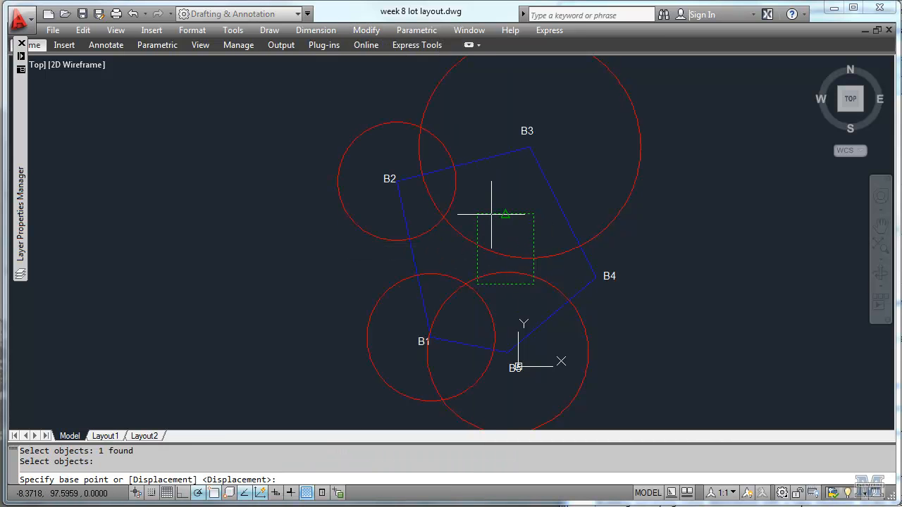
click(469, 215)
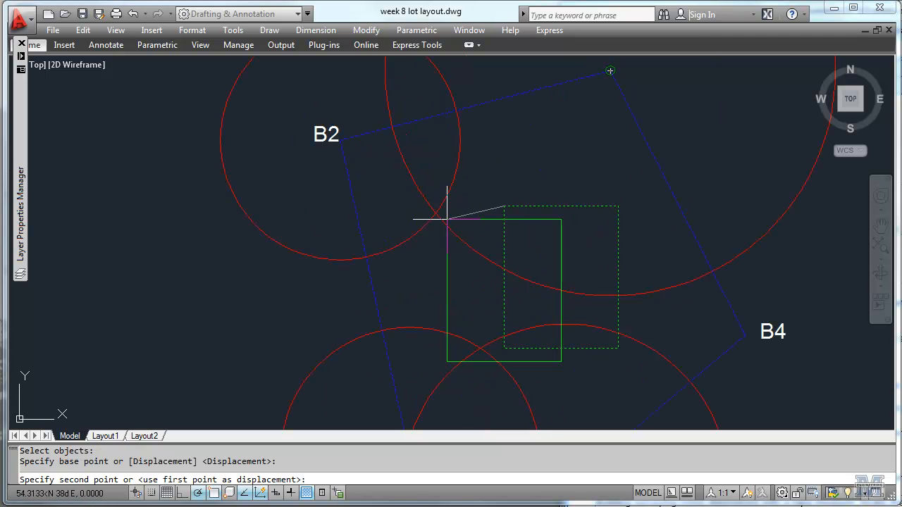
click(436, 215)
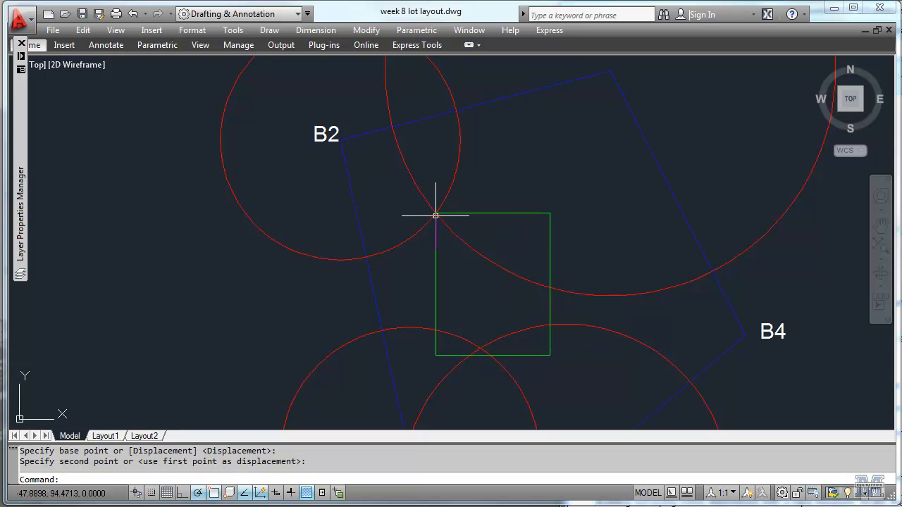
mouse_move(469, 90)
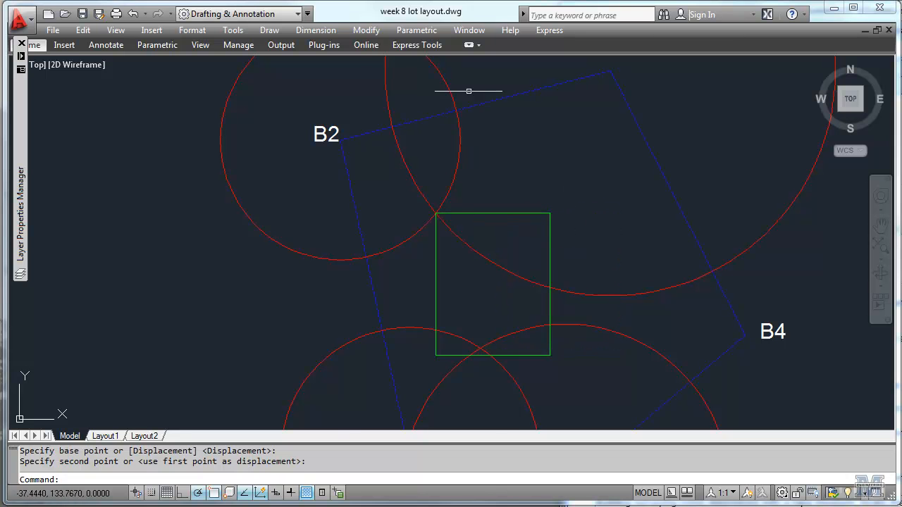
Step: Start rotating the building rectangle about its corner at the circle intersection
click(366, 29)
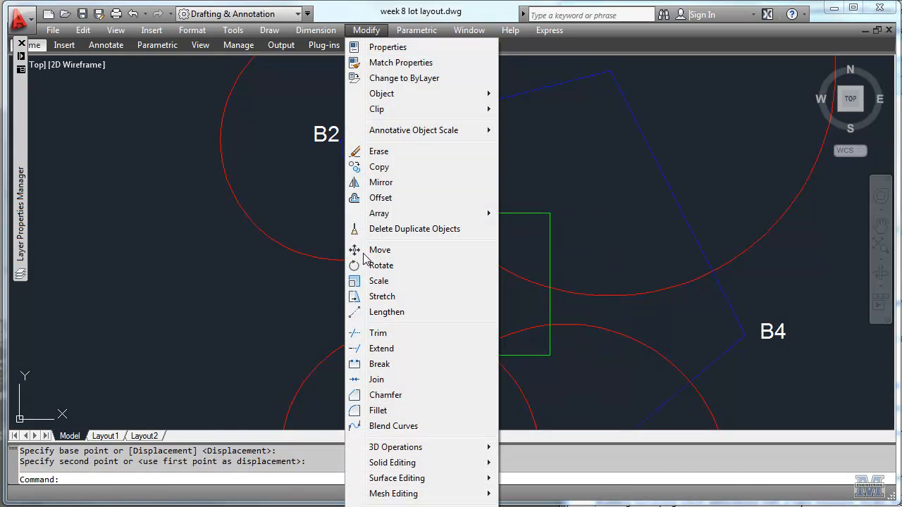
mouse_move(382, 295)
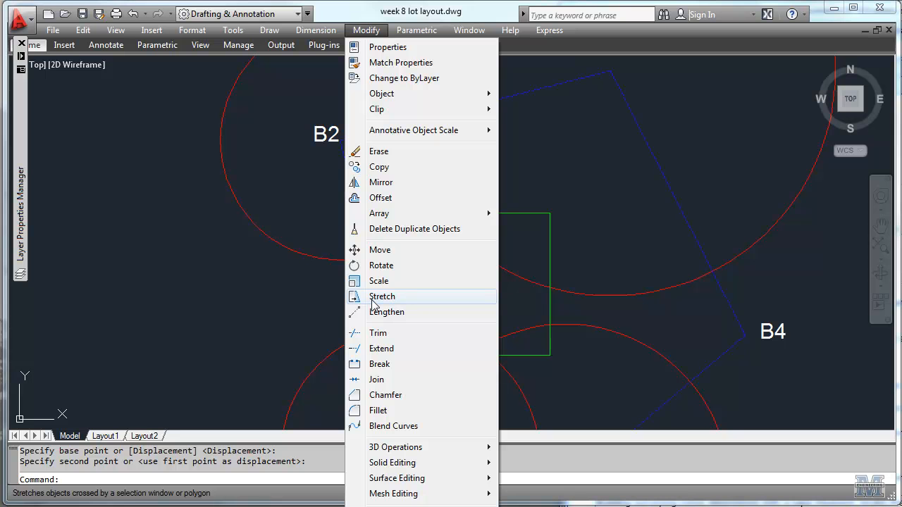
click(382, 265)
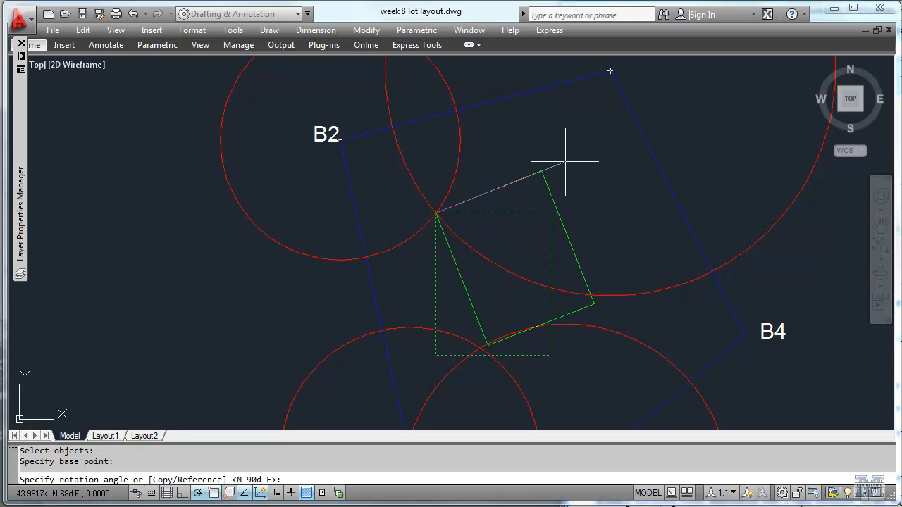
mouse_move(559, 172)
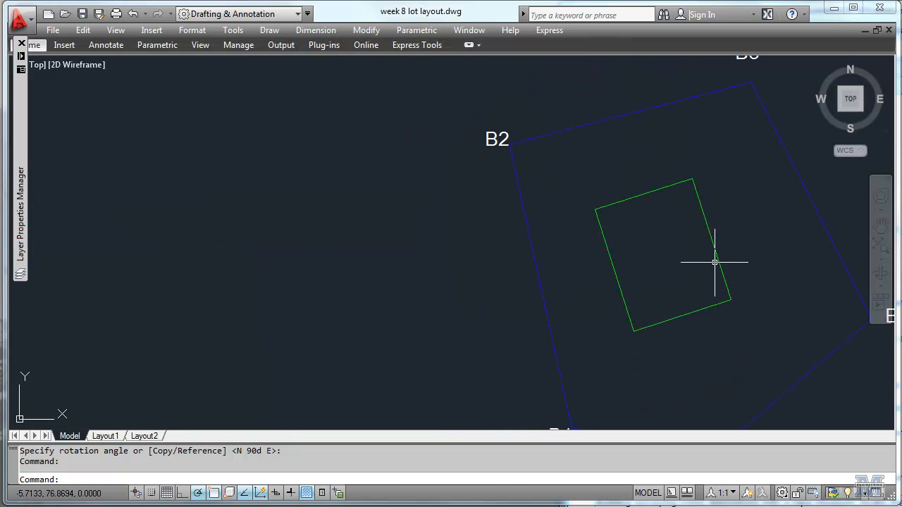
Step: Zoom to extents to show the whole B1–B5 lot with the rotated building
text(e)
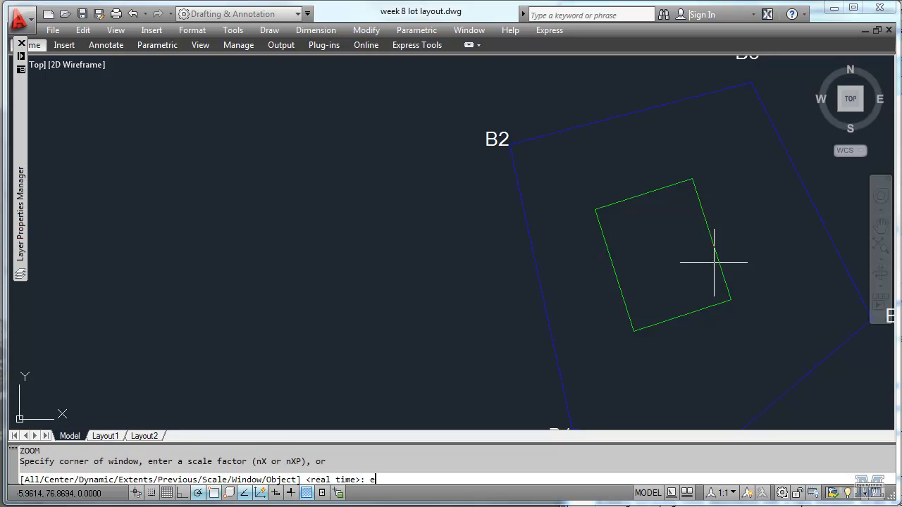
key(Return)
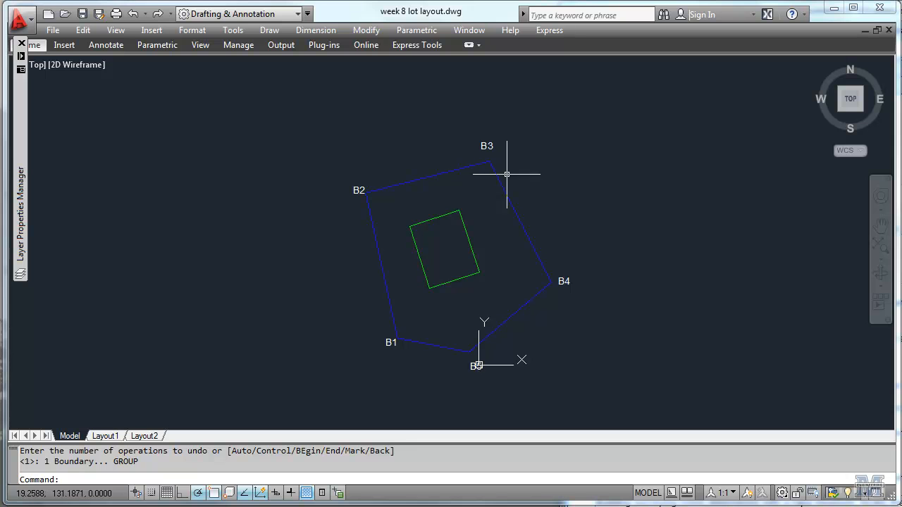
mouse_move(112, 131)
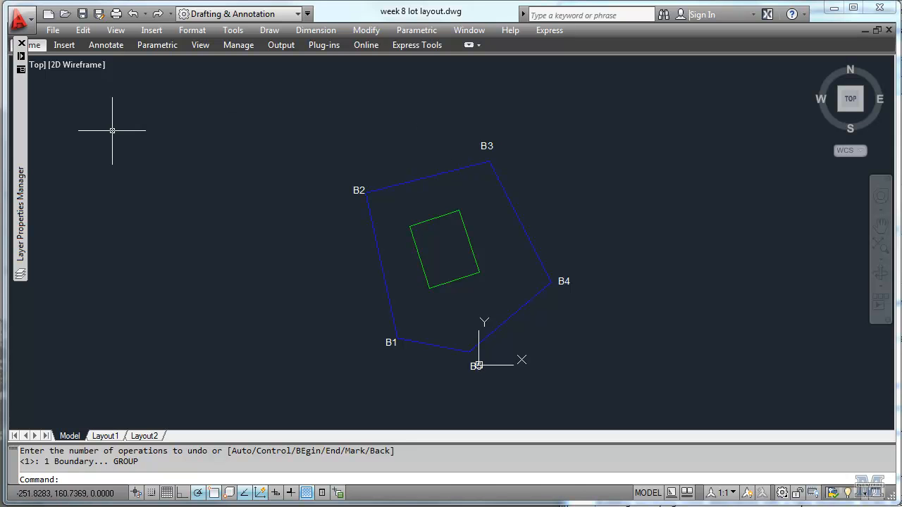
mouse_move(463, 308)
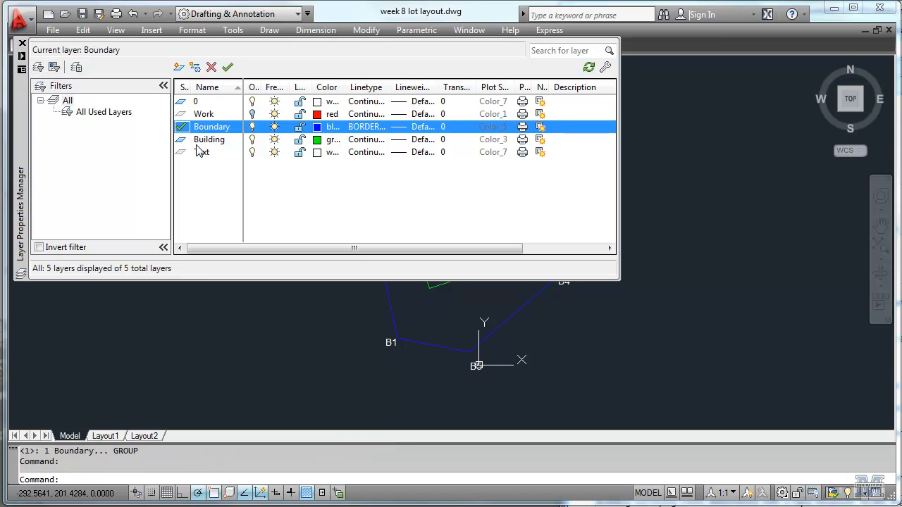
Step: Turn off the Building layer to hide the green rectangle
click(208, 139)
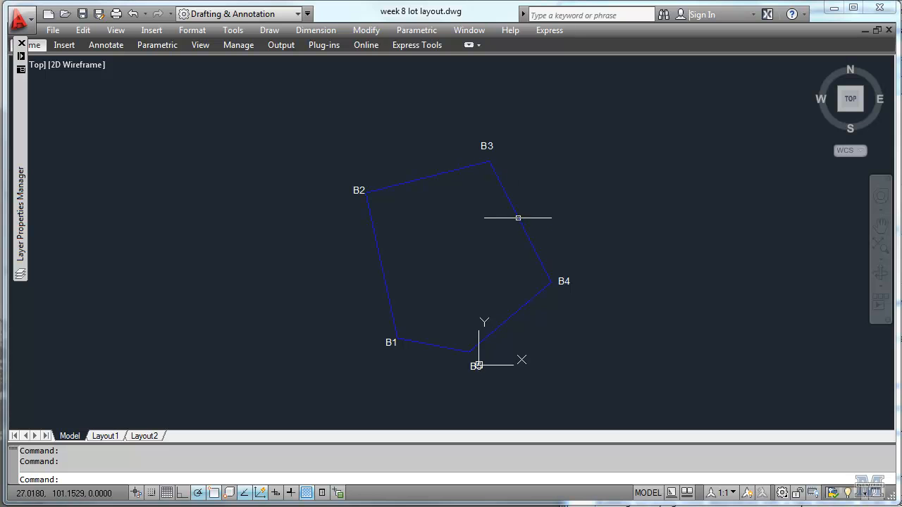
mouse_move(494, 336)
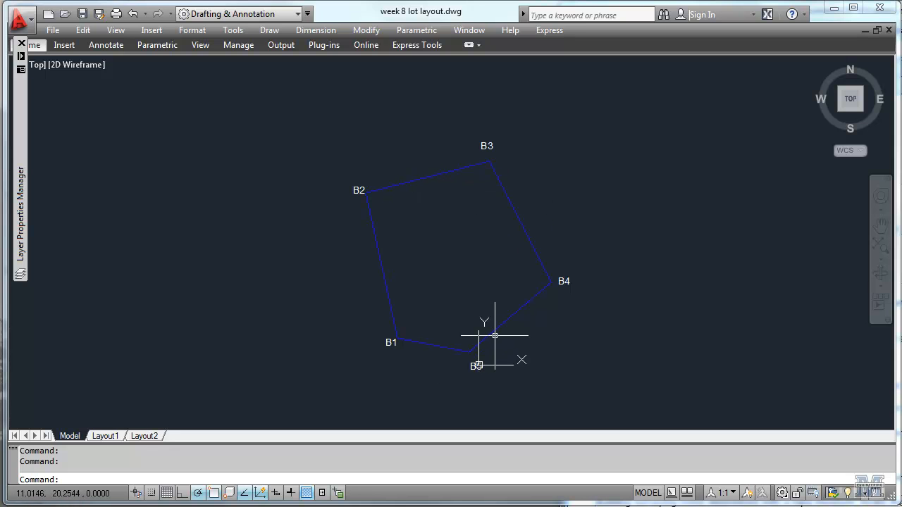
mouse_move(496, 325)
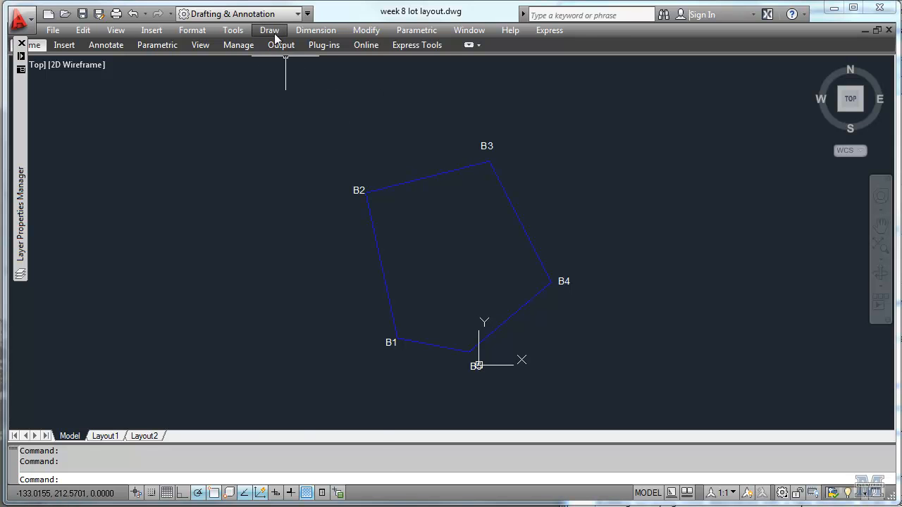
Step: Generate a boundary polyline from a point picked inside the B1–B5 lot outline
click(270, 30)
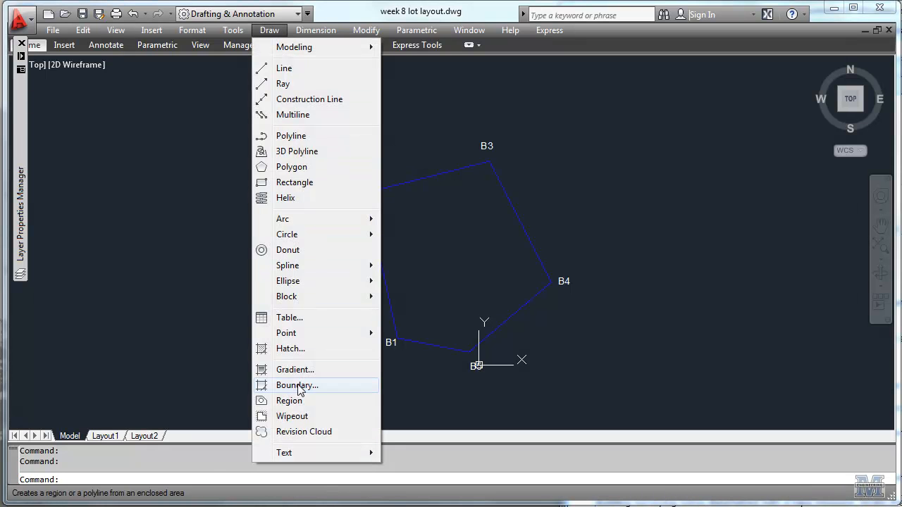
click(296, 385)
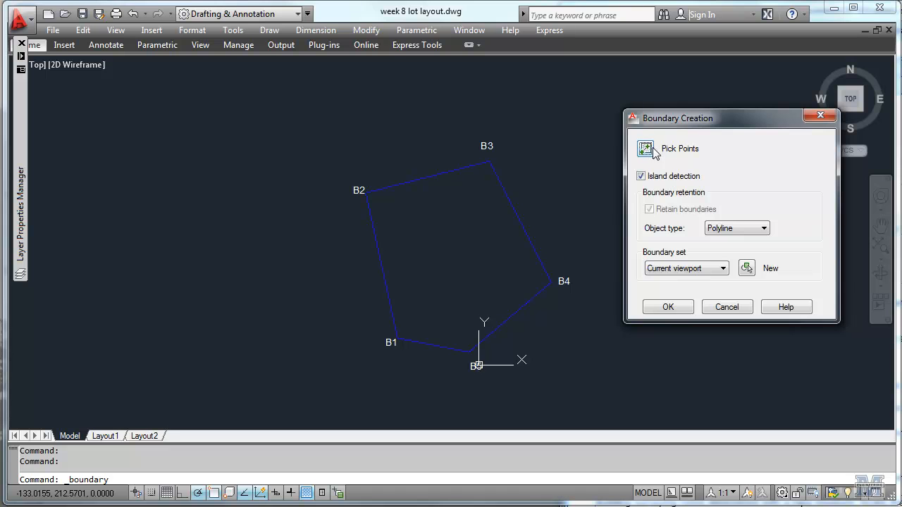
click(646, 149)
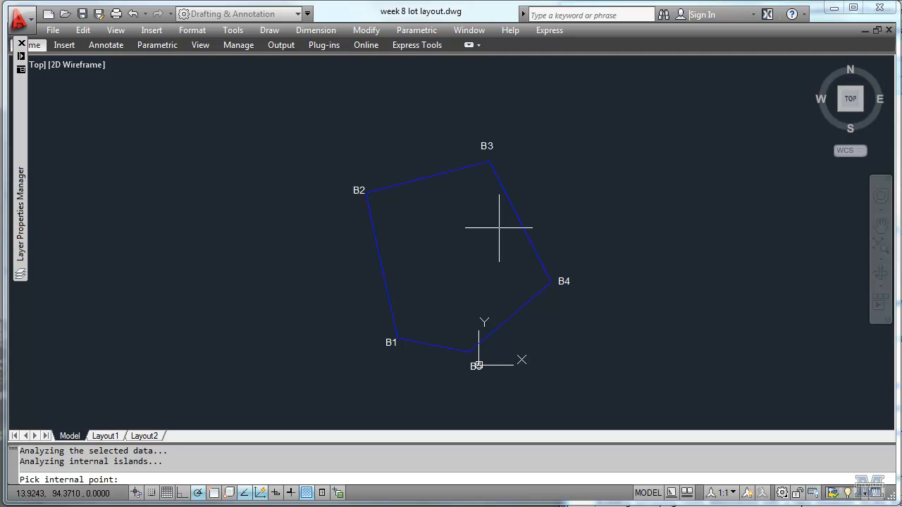
mouse_move(444, 288)
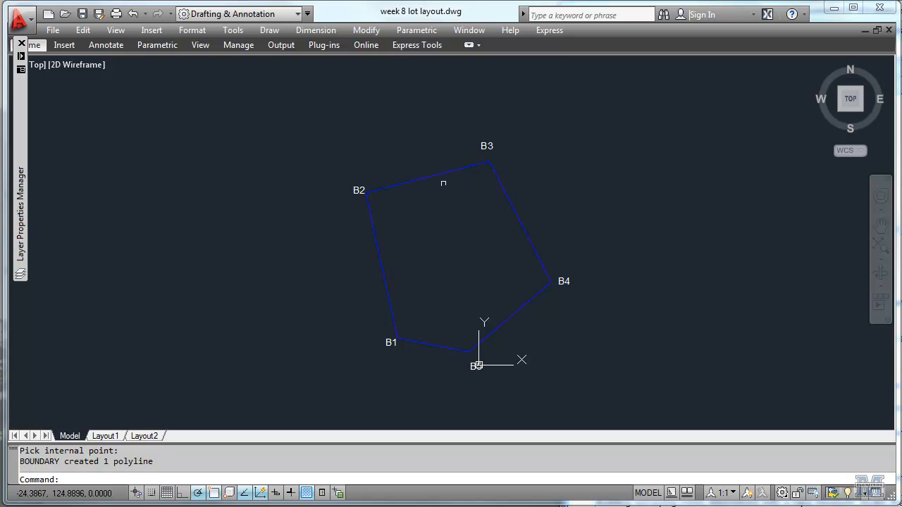
scroll(up, 3)
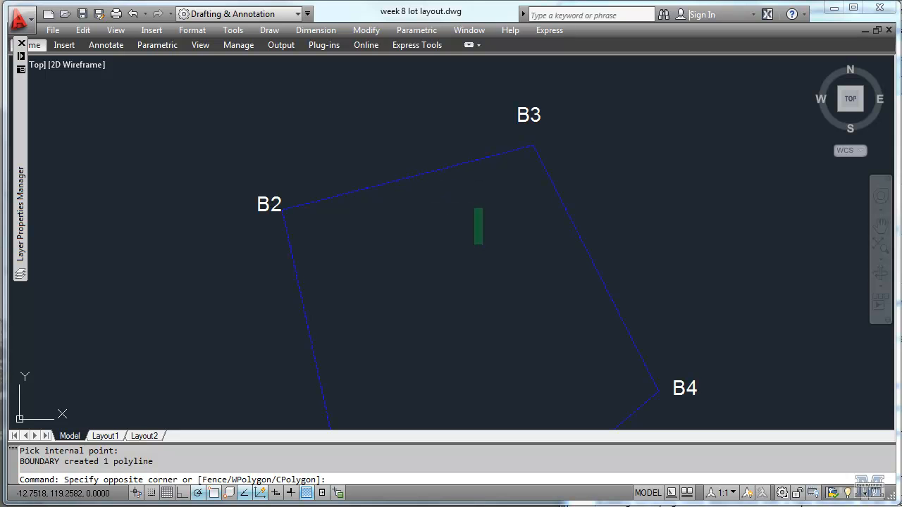
key(Escape)
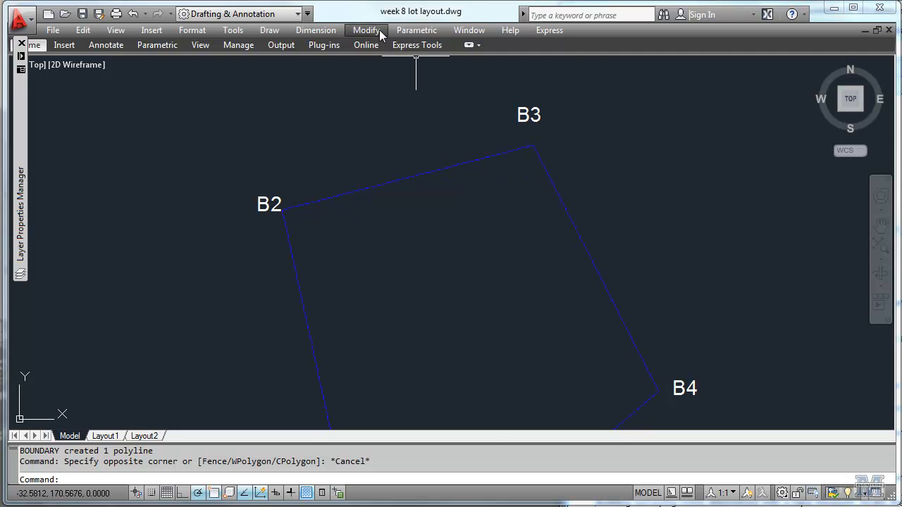
Step: Offset the lot boundary polyline 10 units inward to create the setback line
click(366, 30)
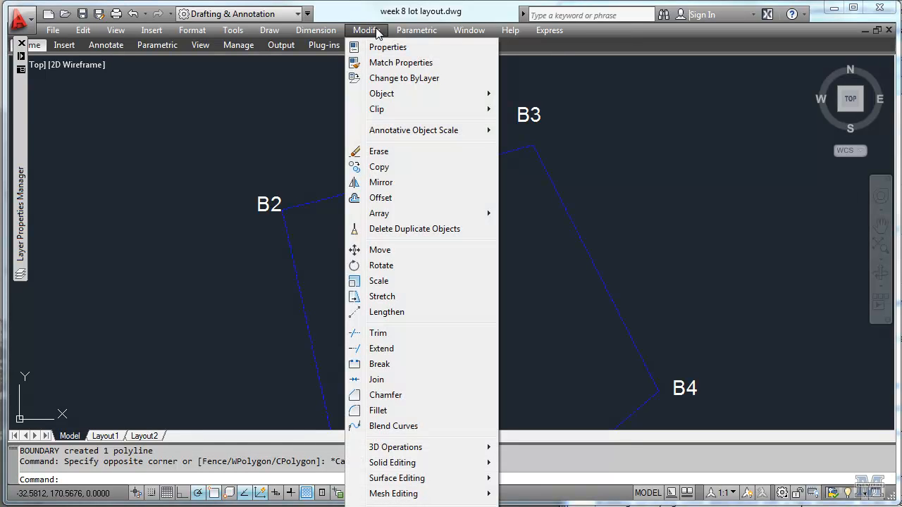
mouse_move(381, 198)
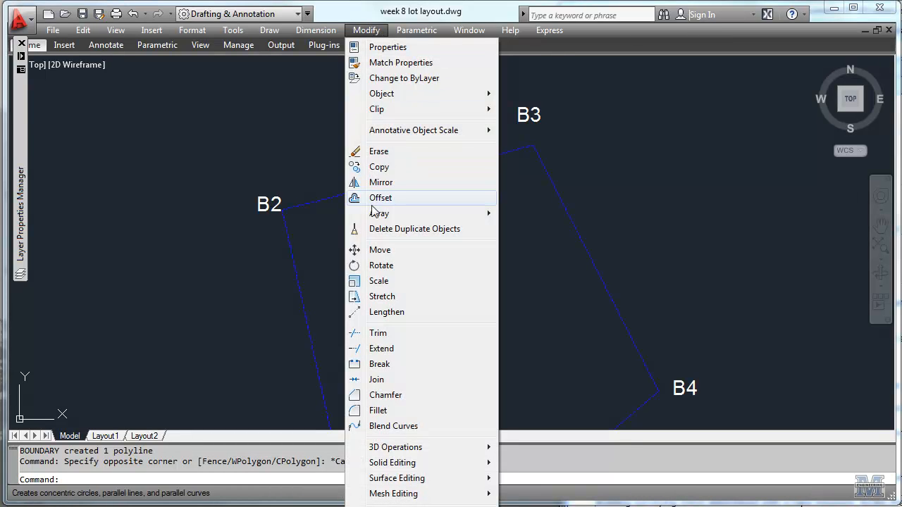
click(380, 197)
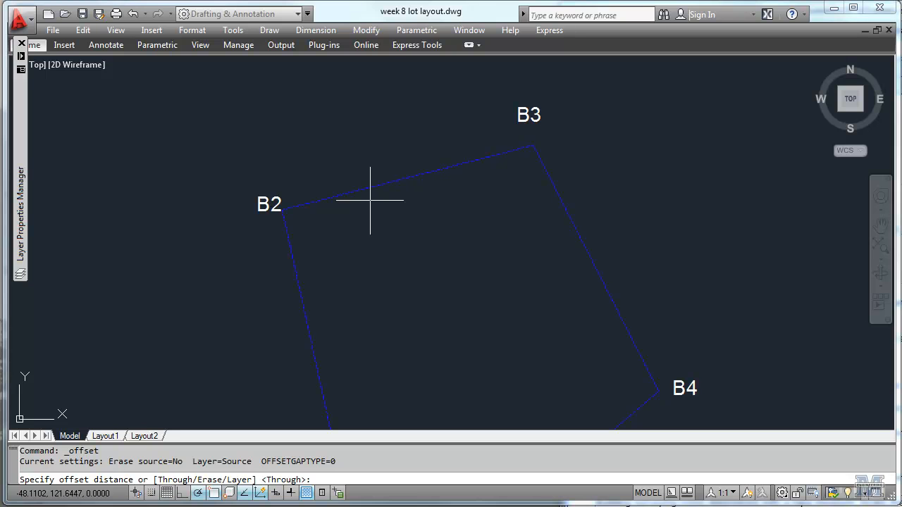
mouse_move(341, 411)
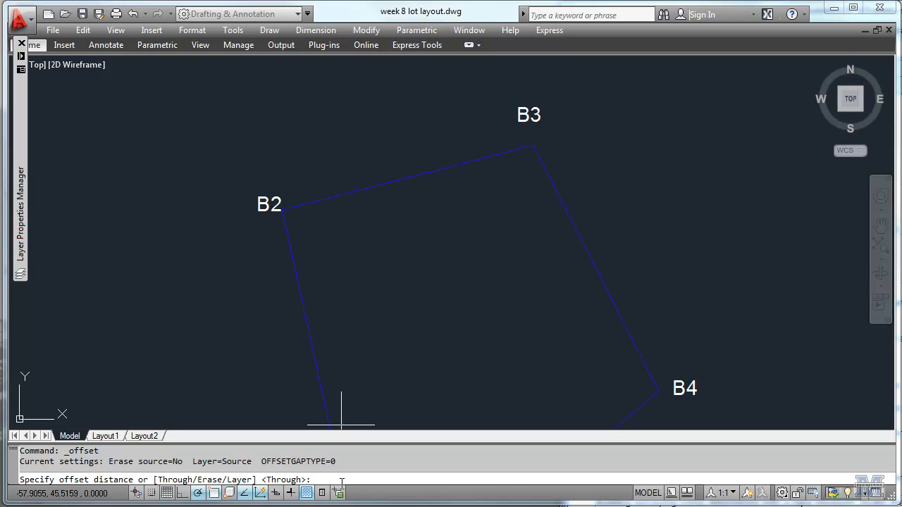
text(10)
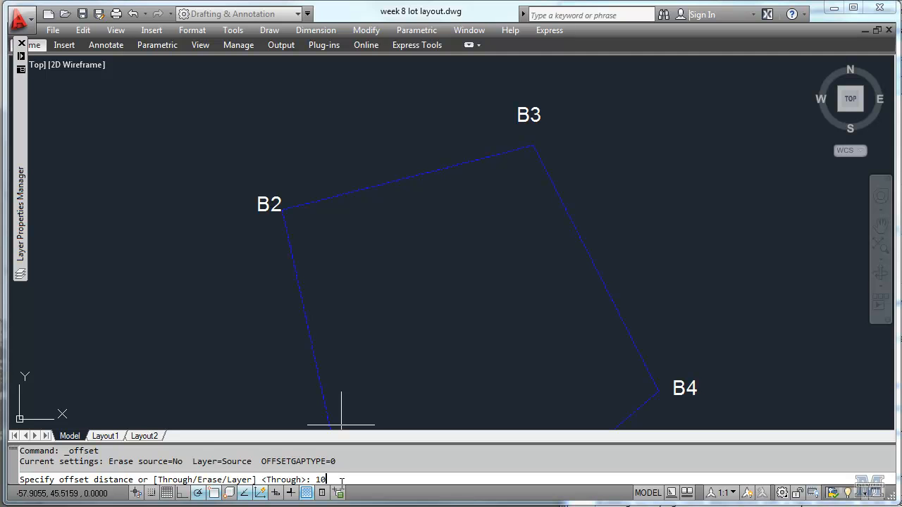
key(Return)
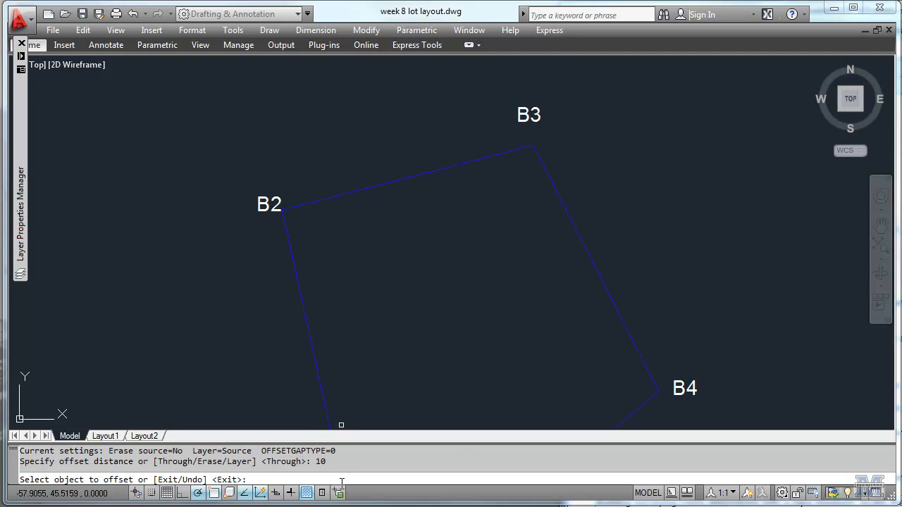
click(595, 270)
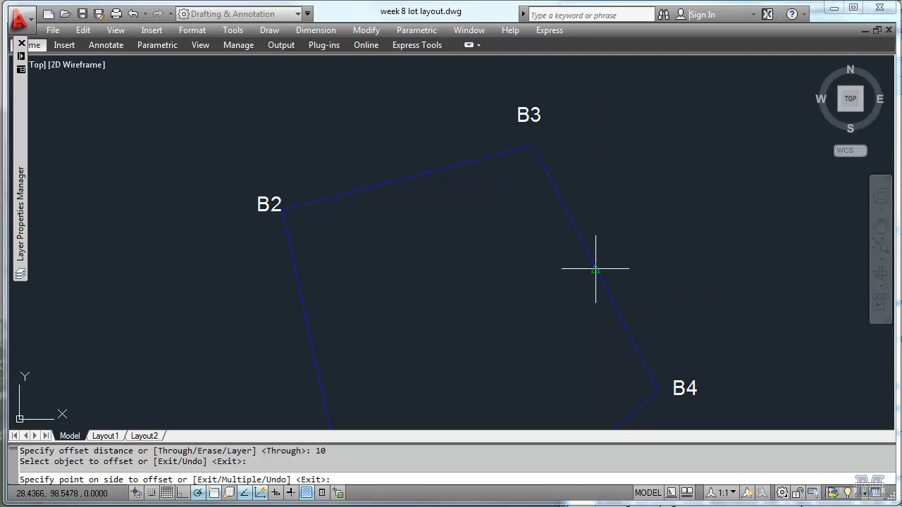
mouse_move(551, 288)
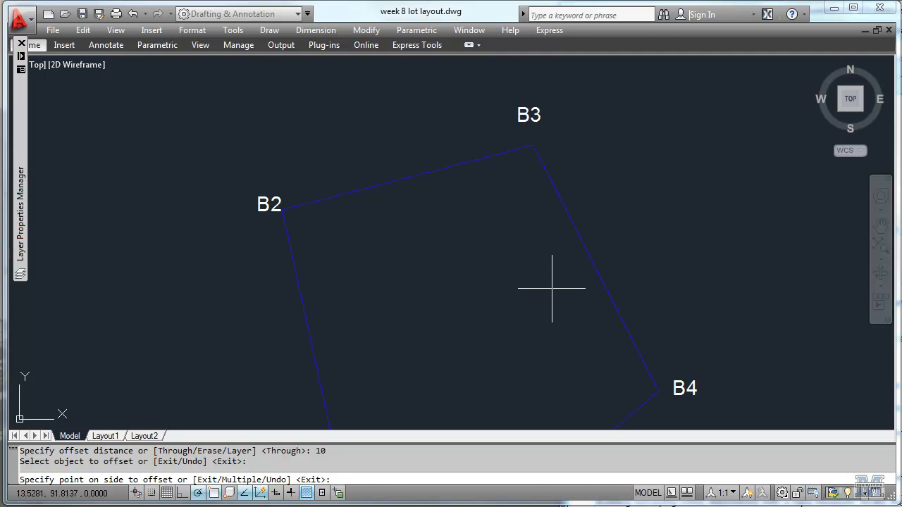
click(552, 287)
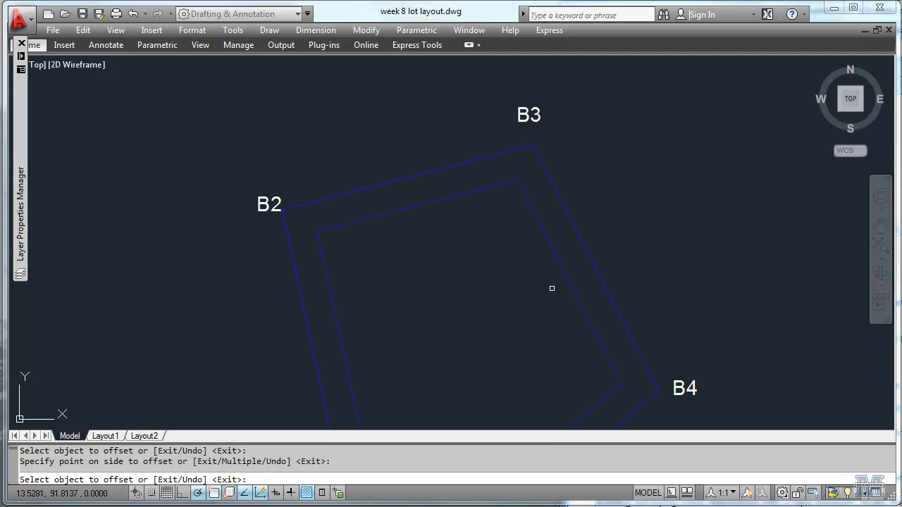
mouse_move(643, 255)
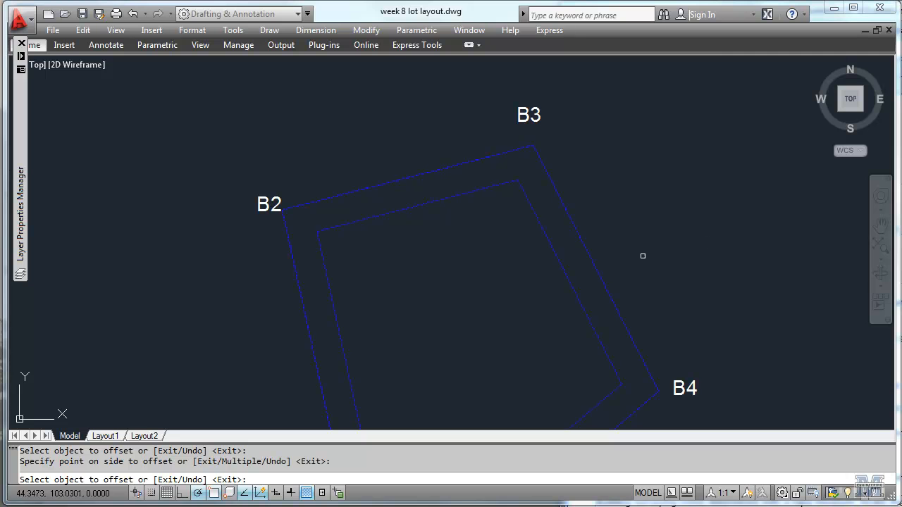
mouse_move(664, 331)
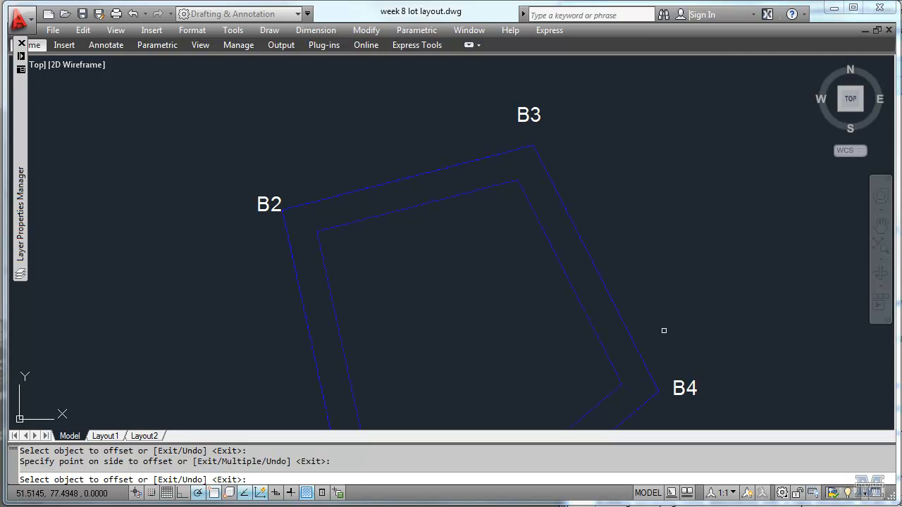
mouse_move(499, 354)
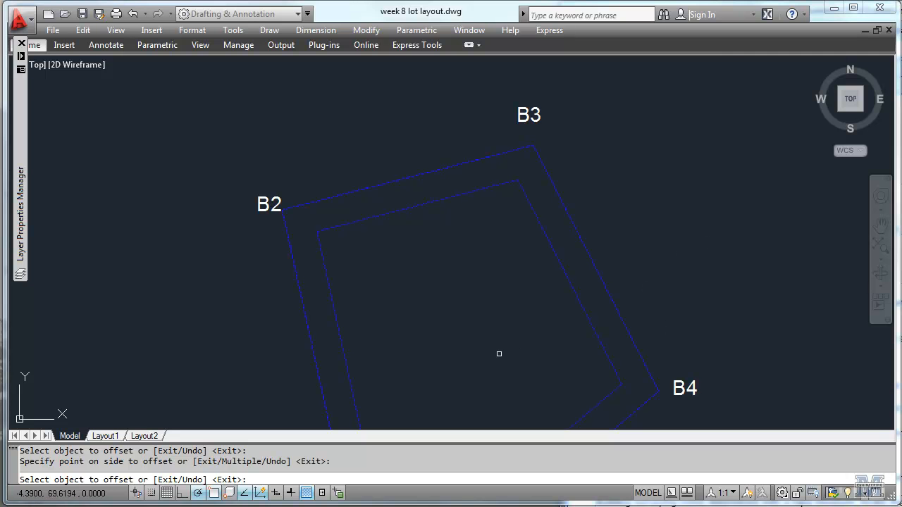
mouse_move(502, 323)
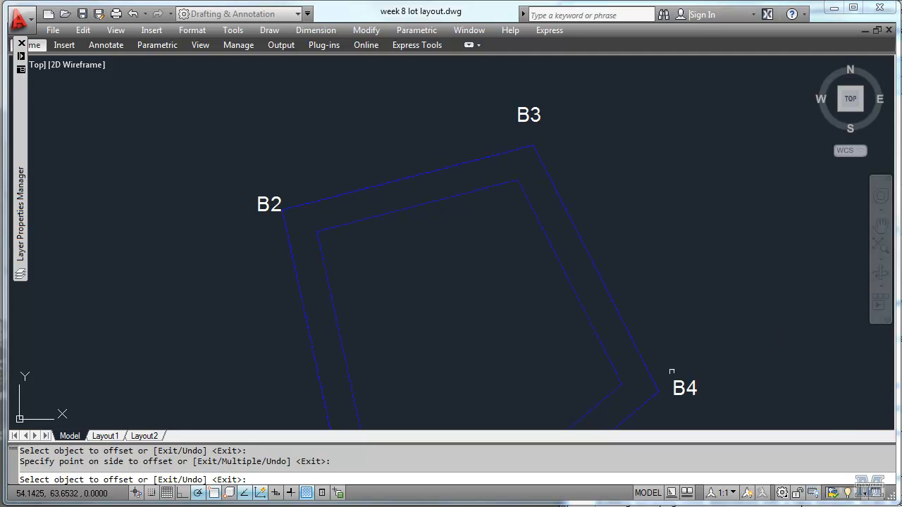
click(661, 379)
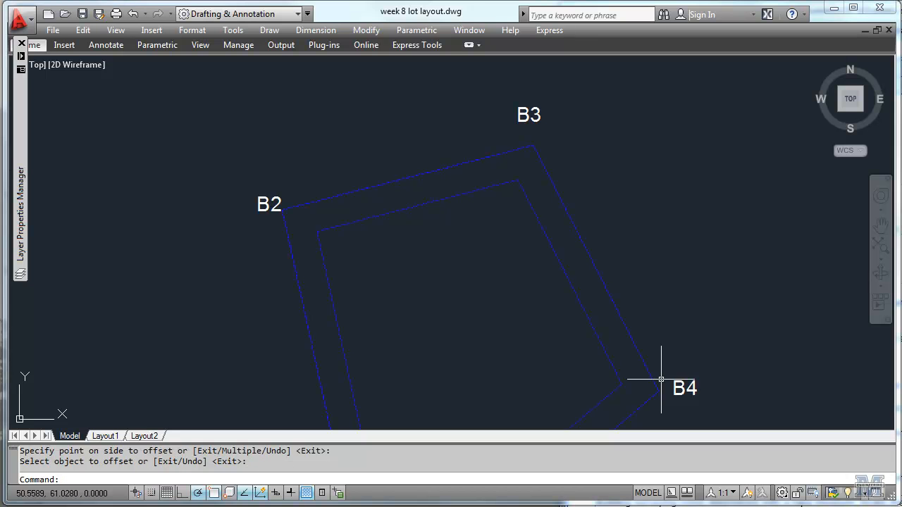
Step: Measure from the lot boundary to the setback line, confirming a 10.0002 distance
text(meas)
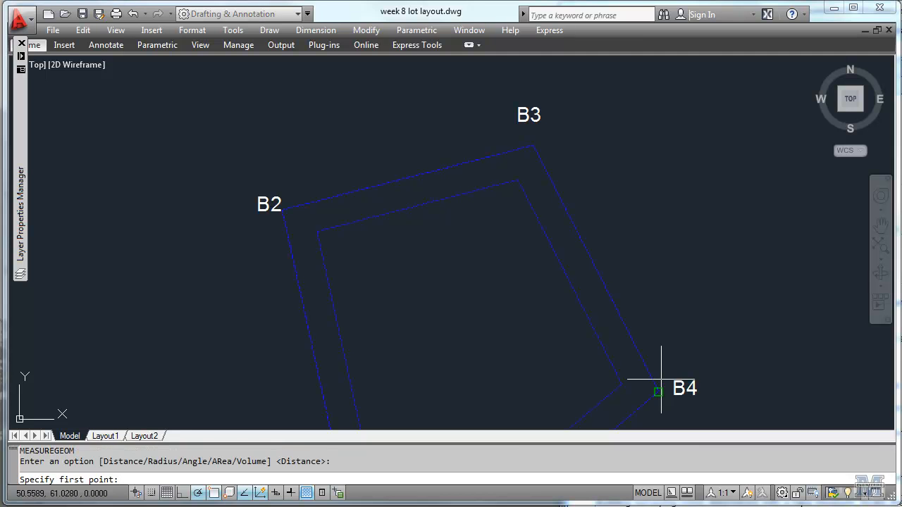
mouse_move(596, 269)
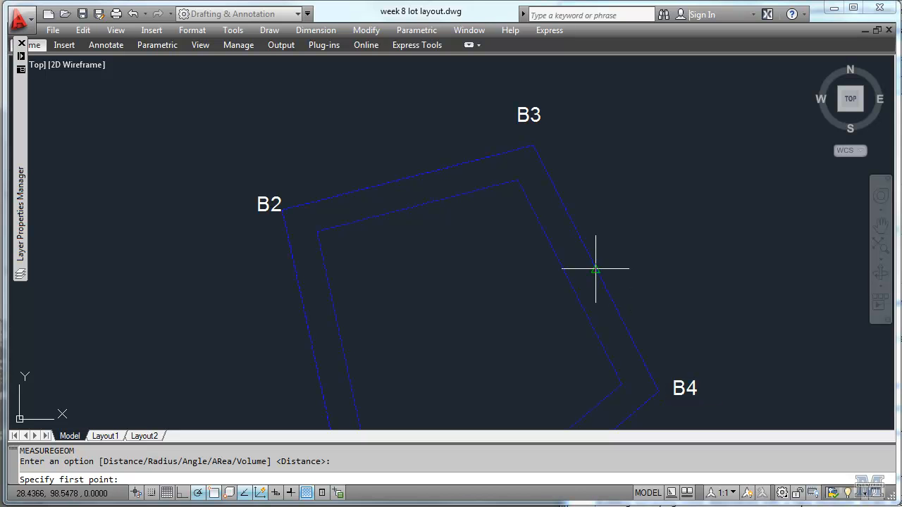
click(596, 270)
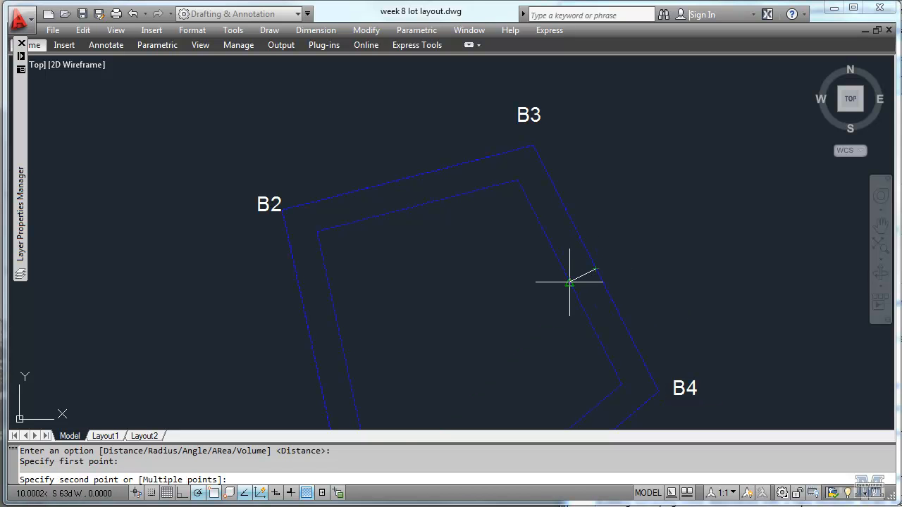
click(570, 281)
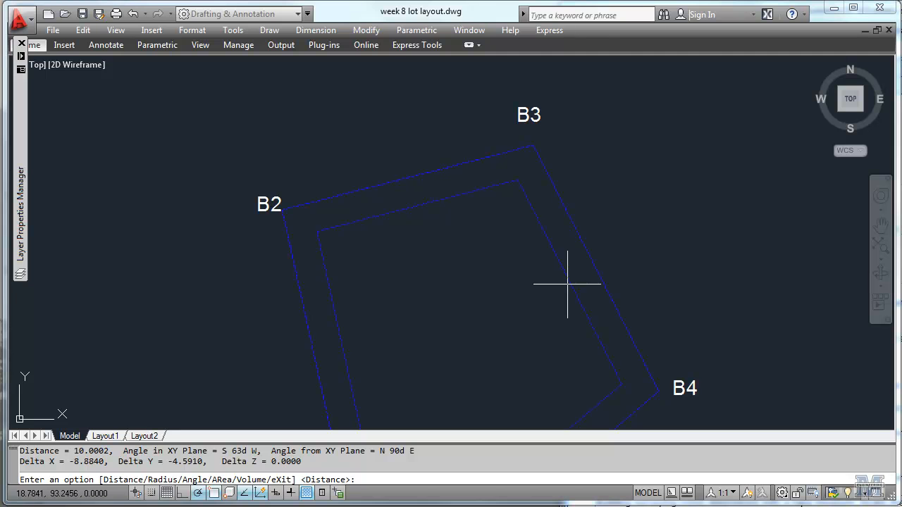
mouse_move(149, 423)
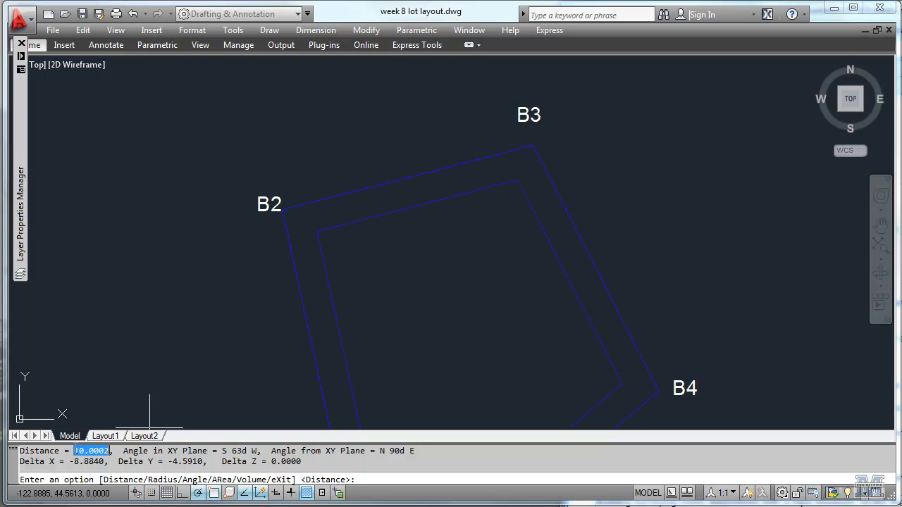
mouse_move(131, 282)
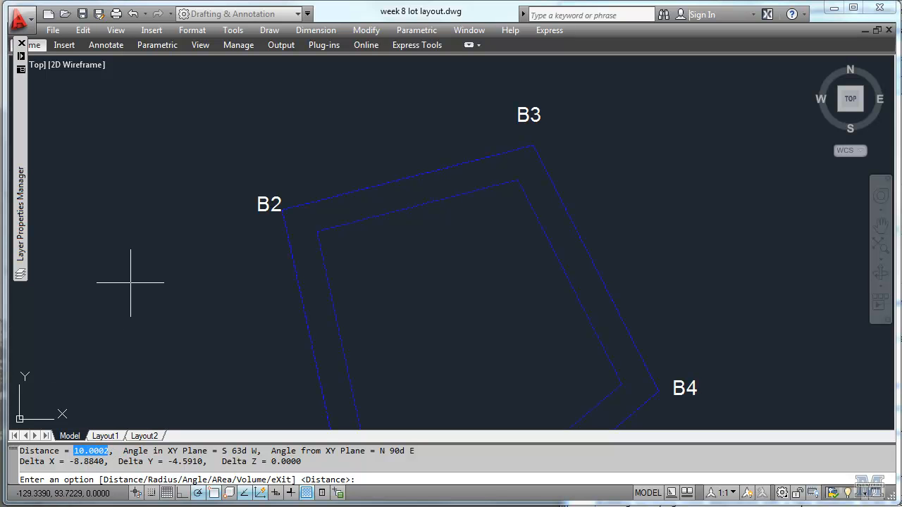
key(Escape)
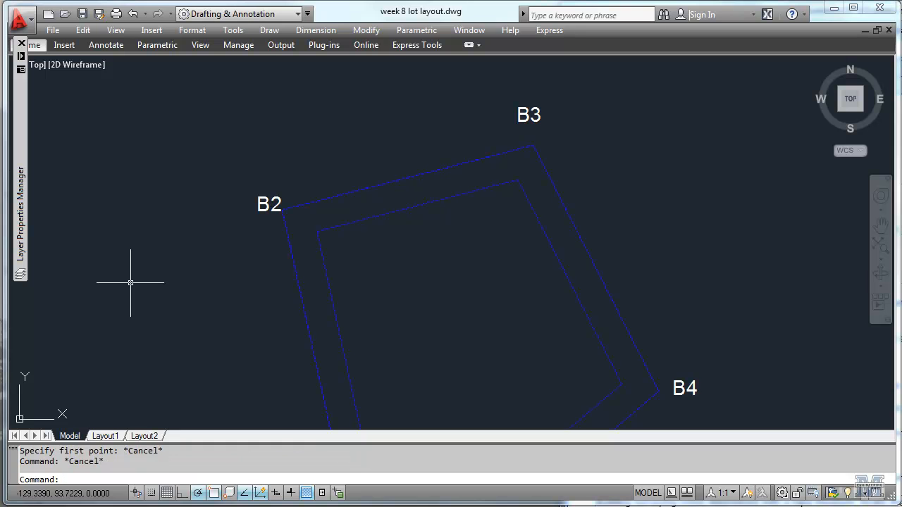
mouse_move(445, 261)
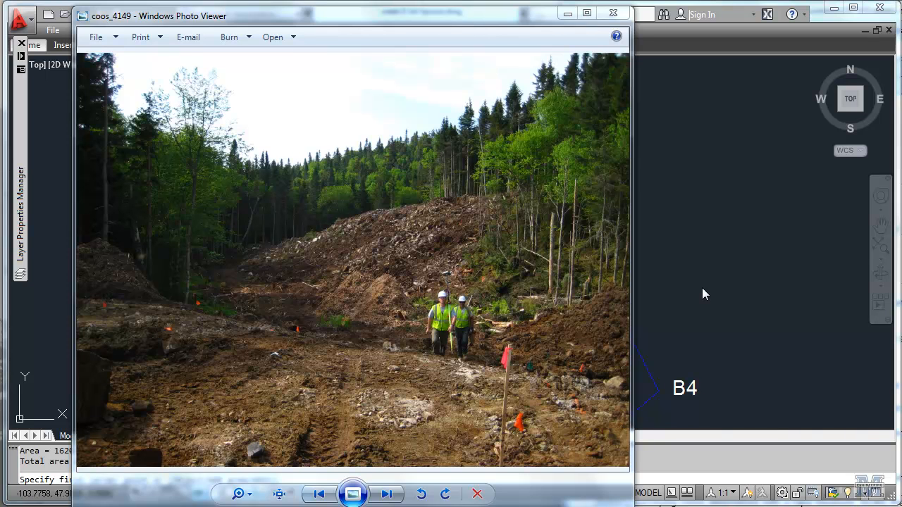
mouse_move(130, 294)
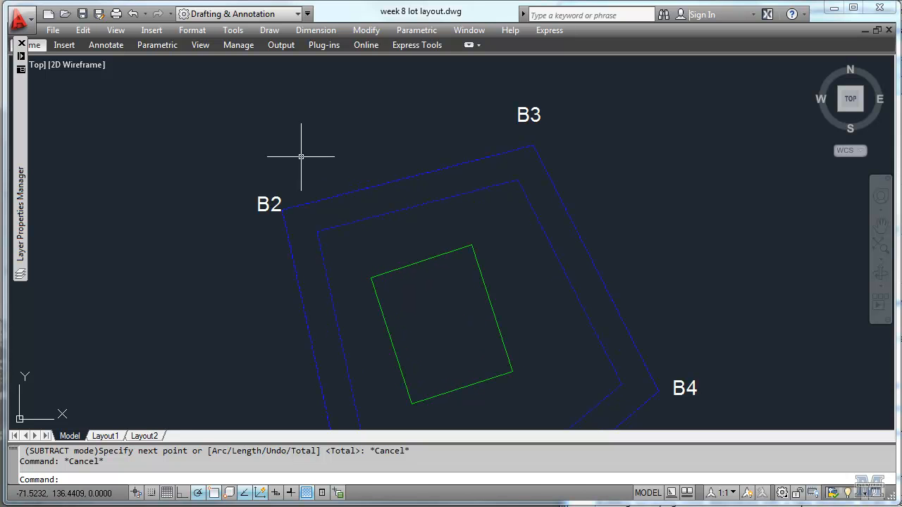
mouse_move(277, 110)
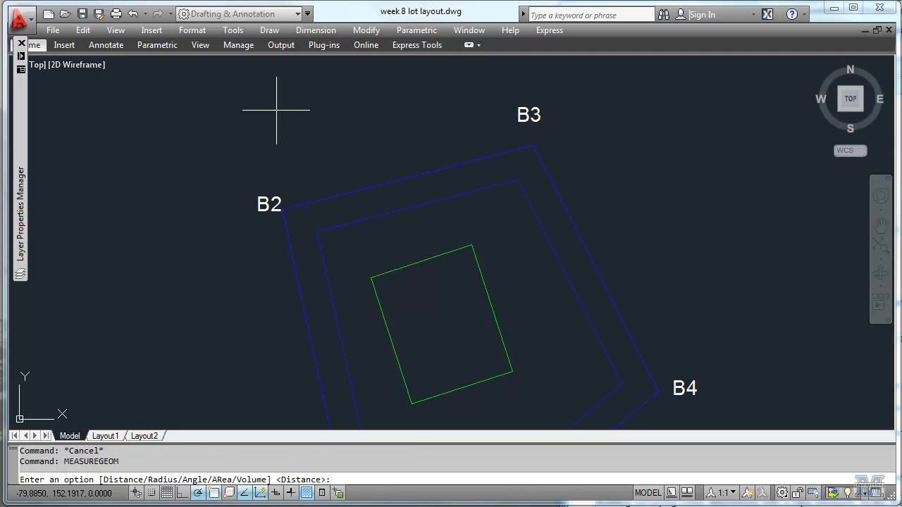
Step: Measure the setback area (7477.8391) minus the building footprint (1620), totalling 5857.8391
text(area)
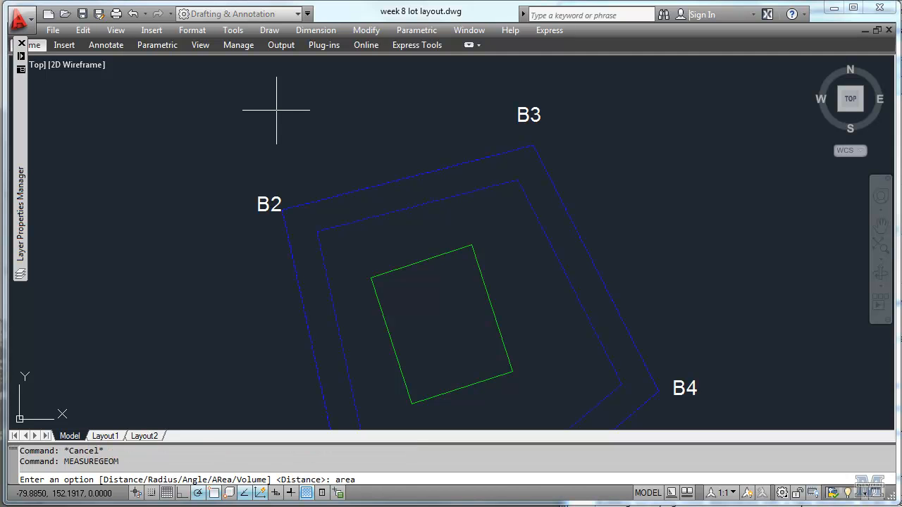
key(Return)
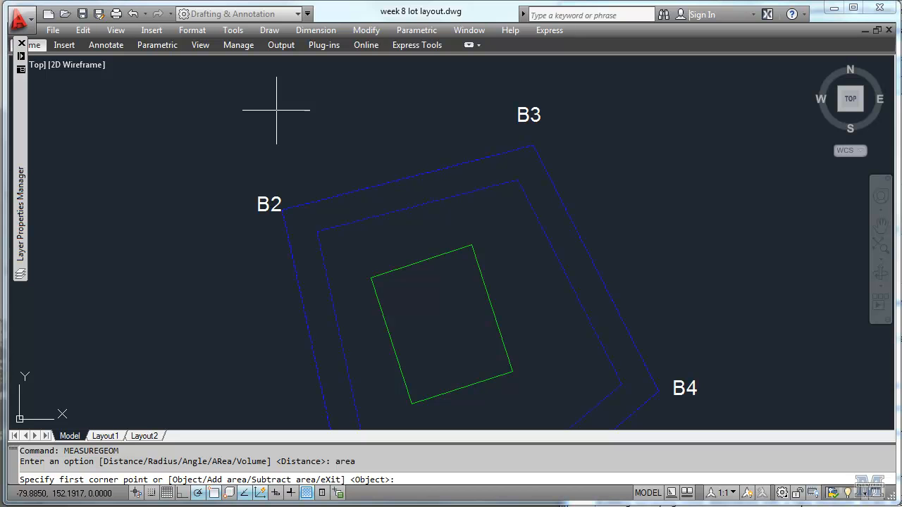
text(add)
text(p)
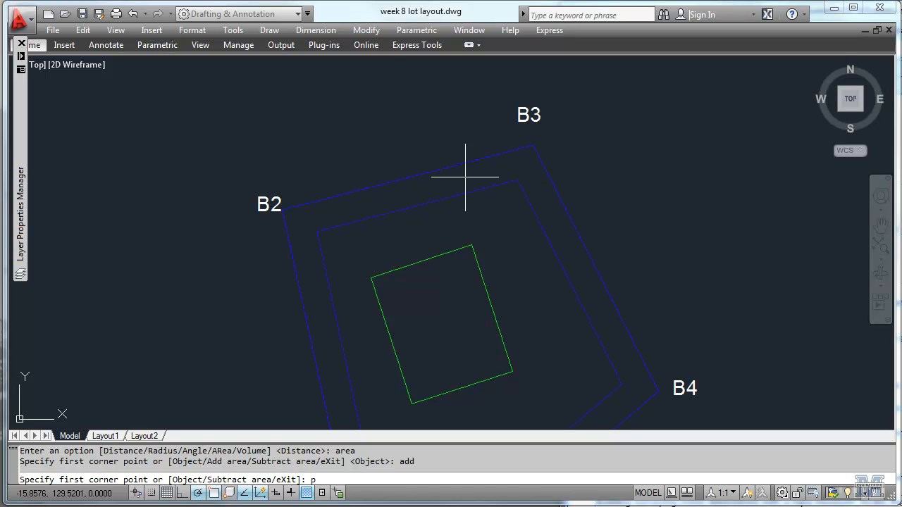
text(object)
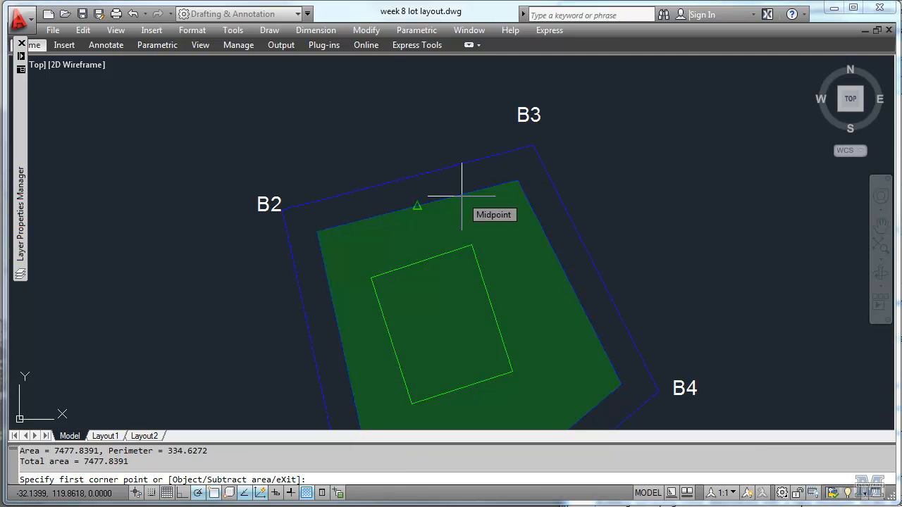
text(subtract)
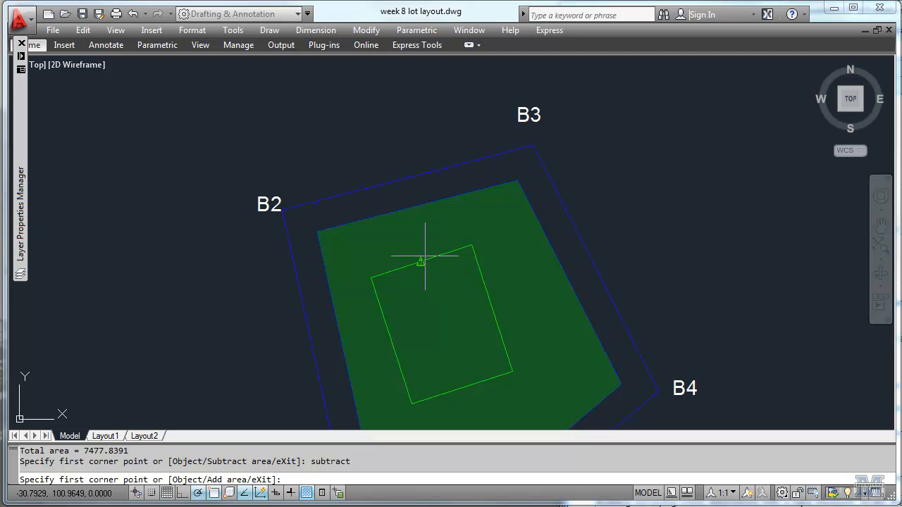
text(object)
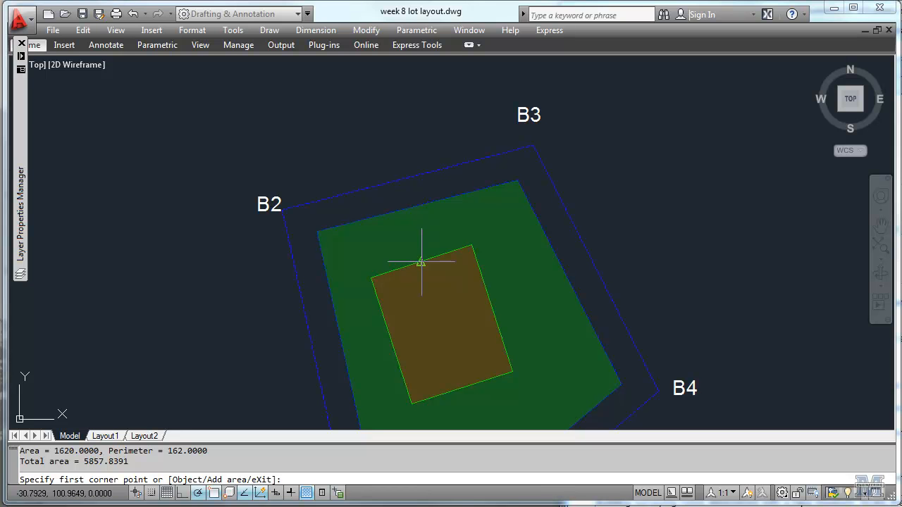
mouse_move(421, 263)
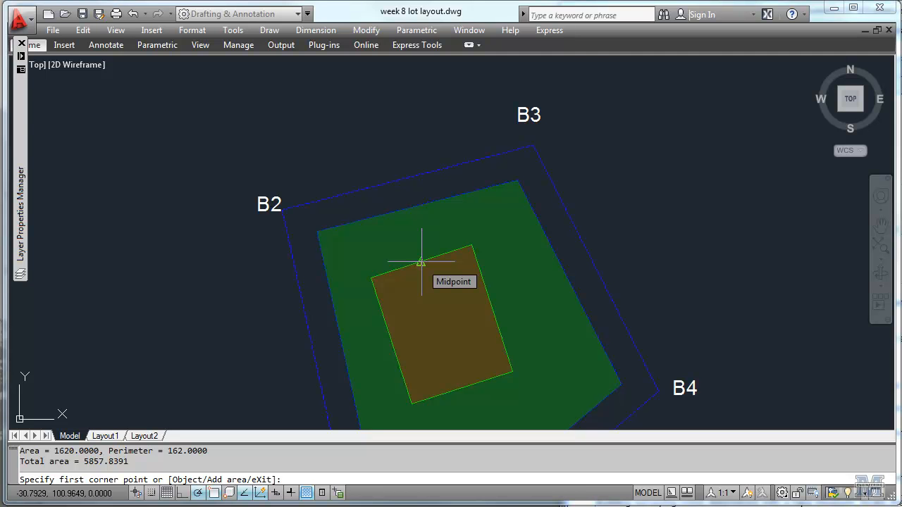
mouse_move(206, 410)
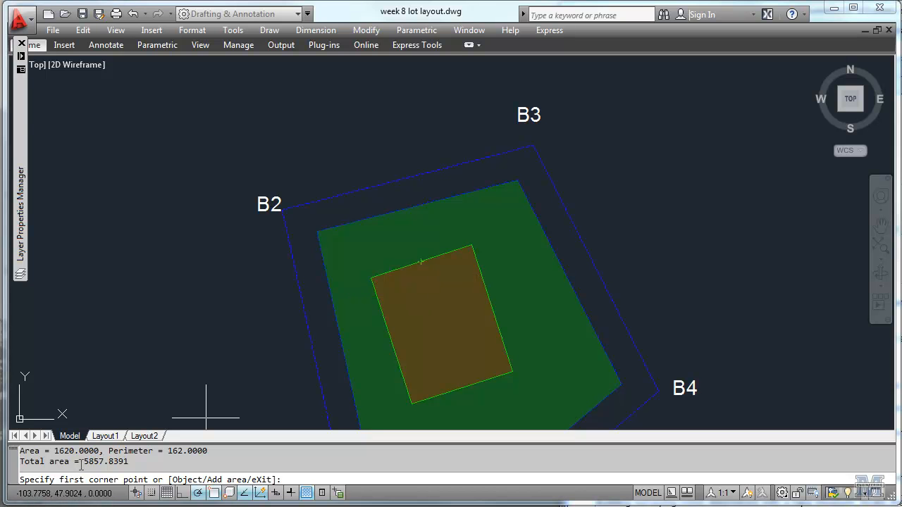